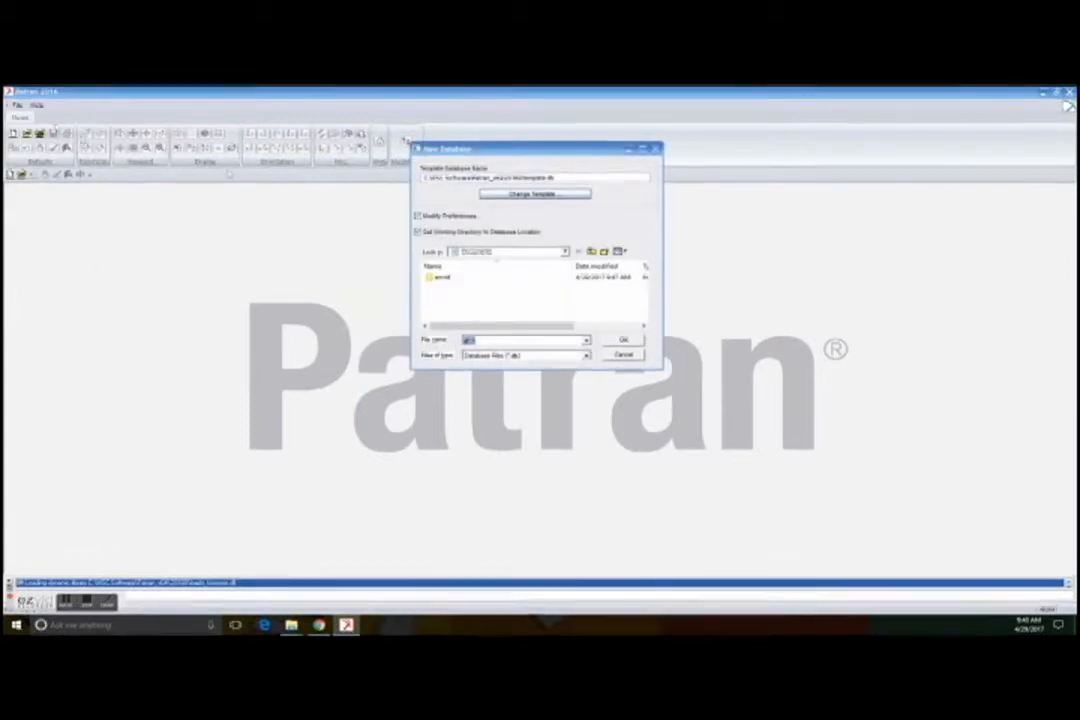
# Create a new Patran database saved inside the Bracket folder.
pyautogui.click(564, 252)
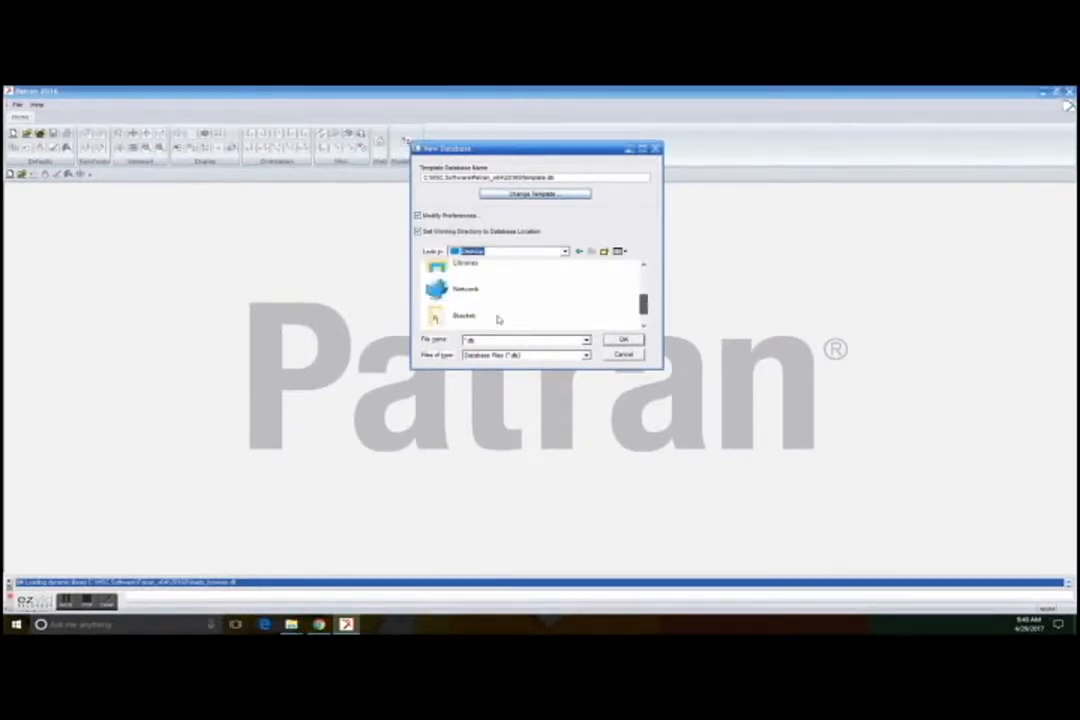
pyautogui.click(464, 316)
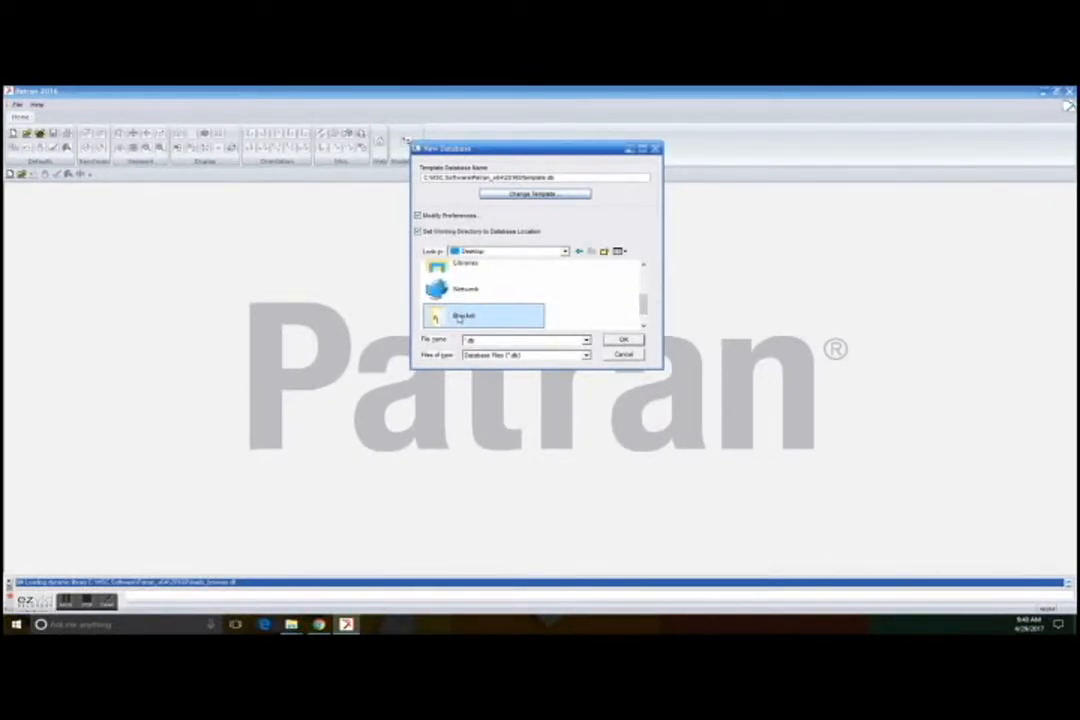
pyautogui.doubleClick(484, 316)
pyautogui.write('bracket')
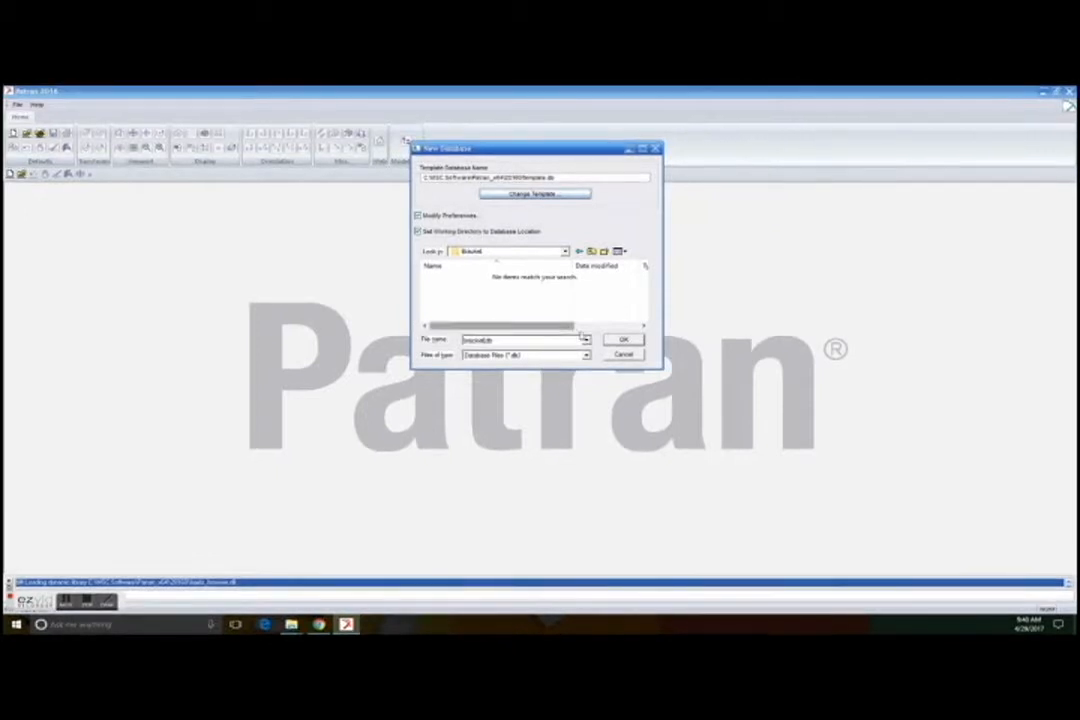
pyautogui.click(624, 340)
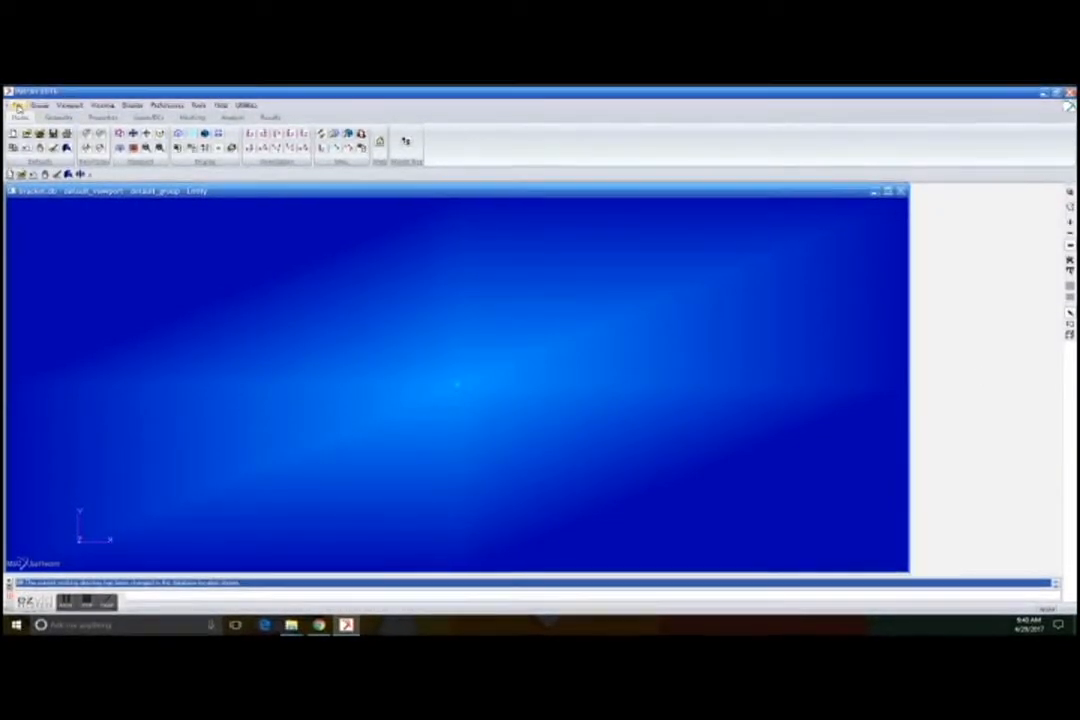
# Import the bracket part file using SolidWorks as the source format.
pyautogui.click(18, 104)
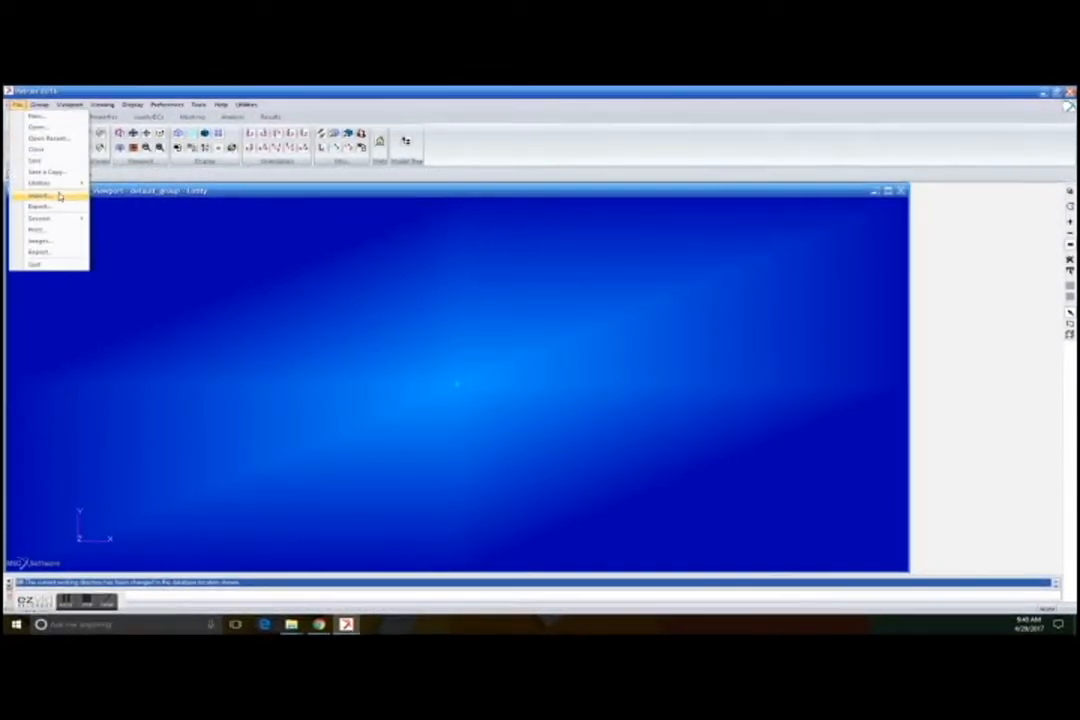
pyautogui.click(40, 196)
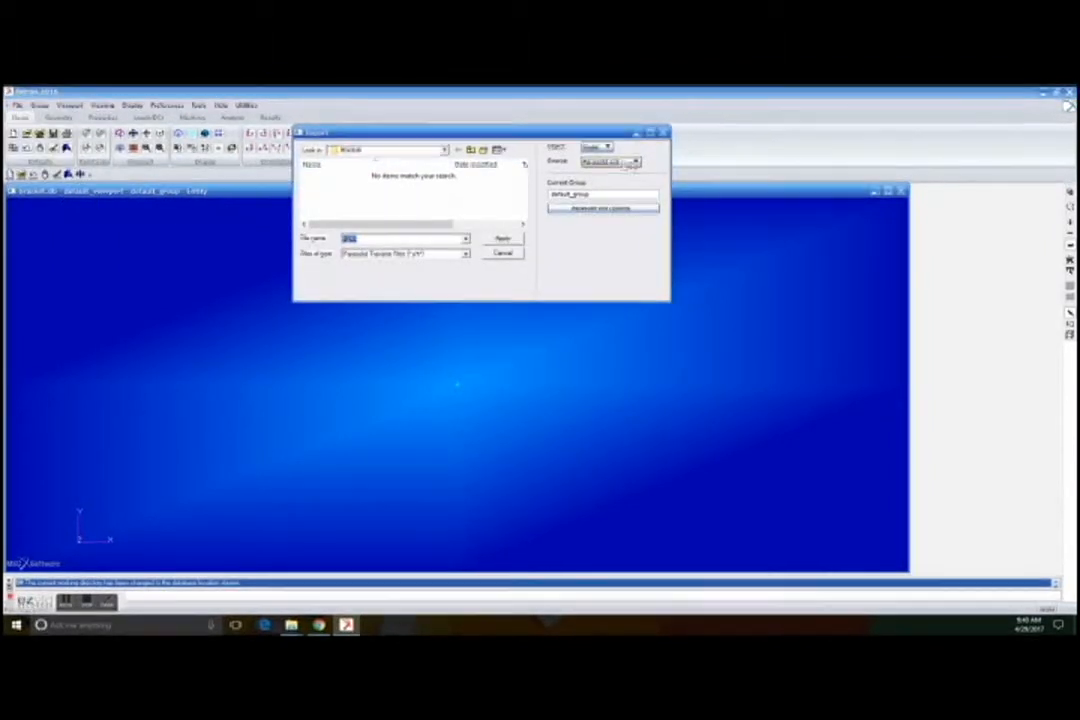
pyautogui.click(608, 148)
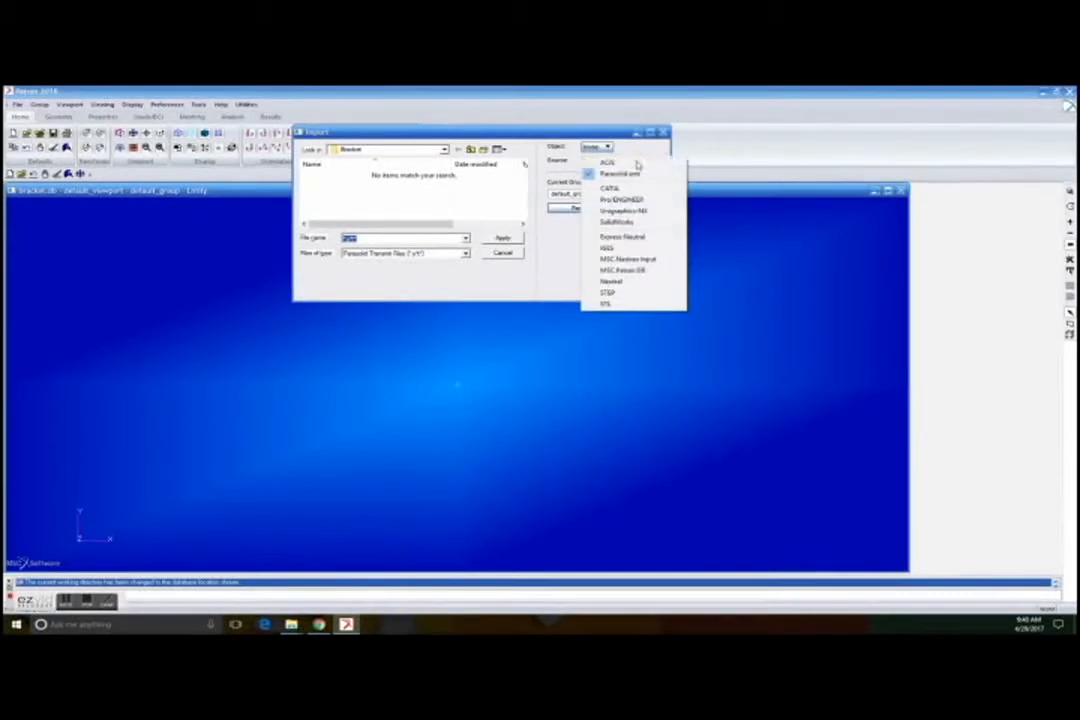
pyautogui.moveTo(622, 200)
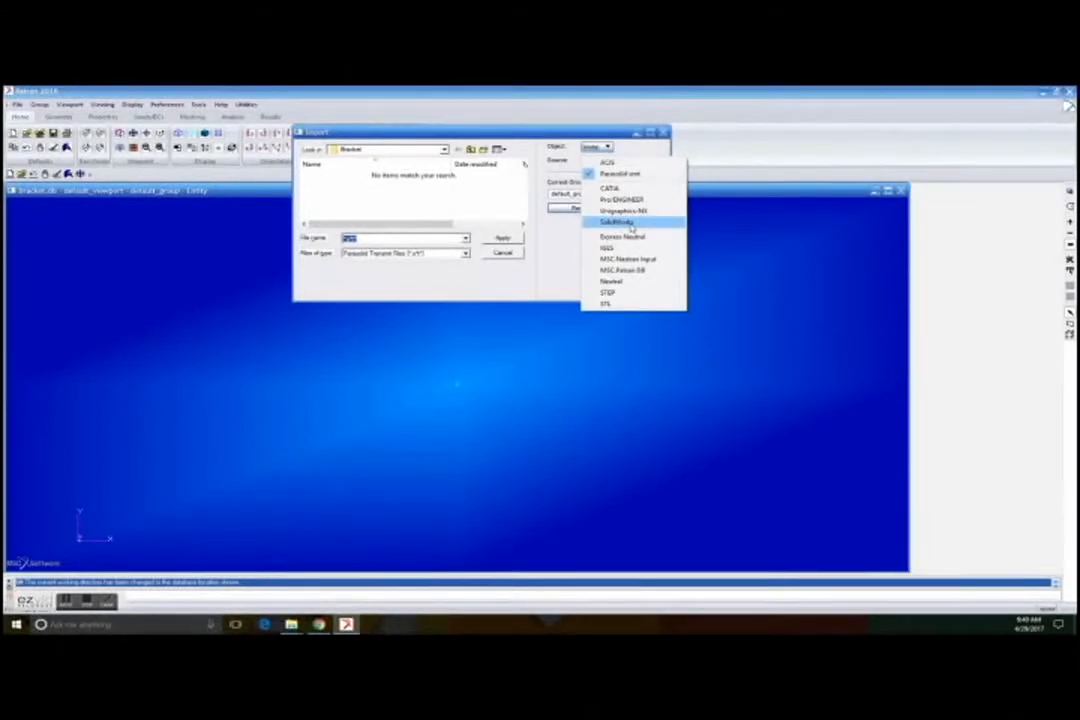
pyautogui.click(616, 220)
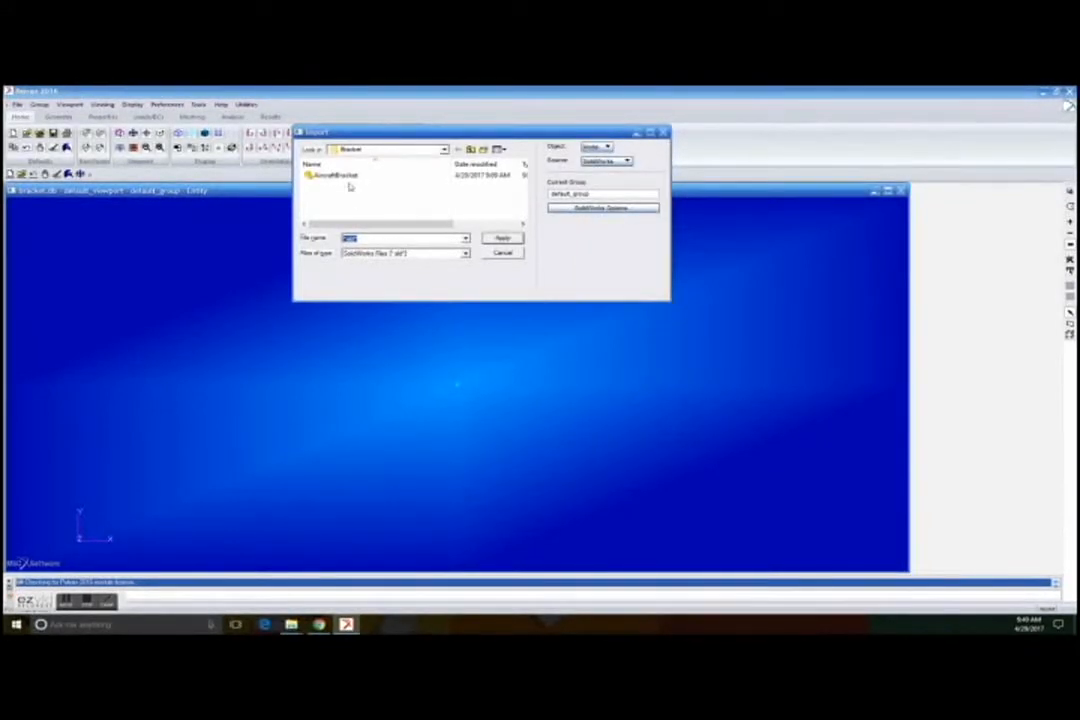
pyautogui.click(340, 176)
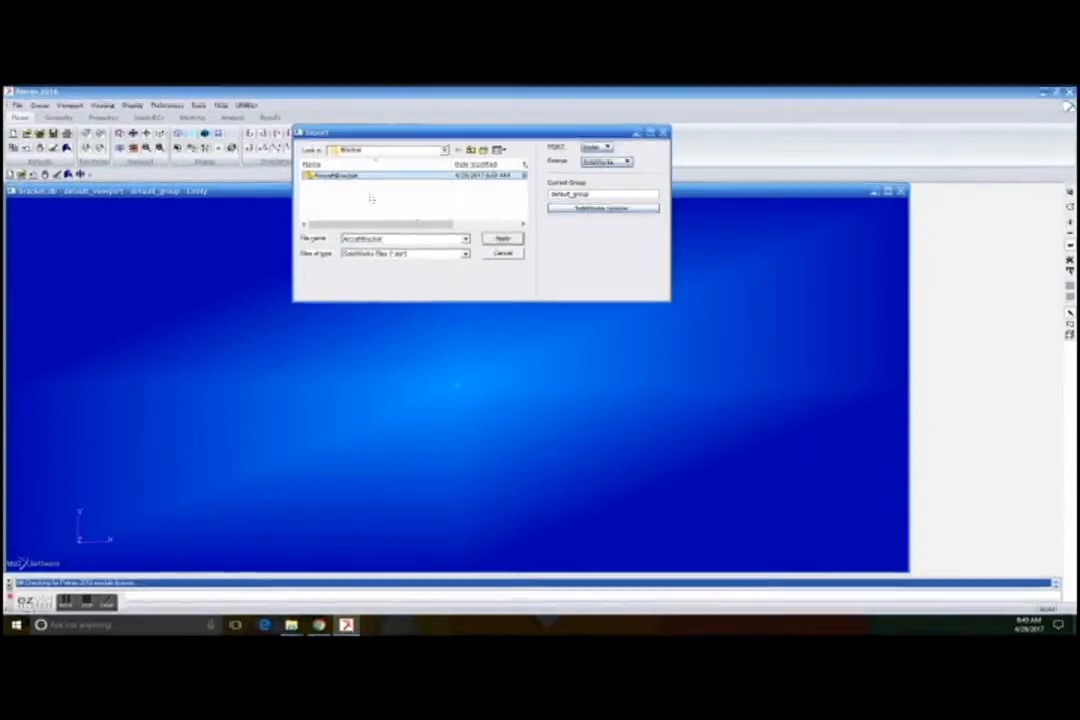
pyautogui.click(502, 238)
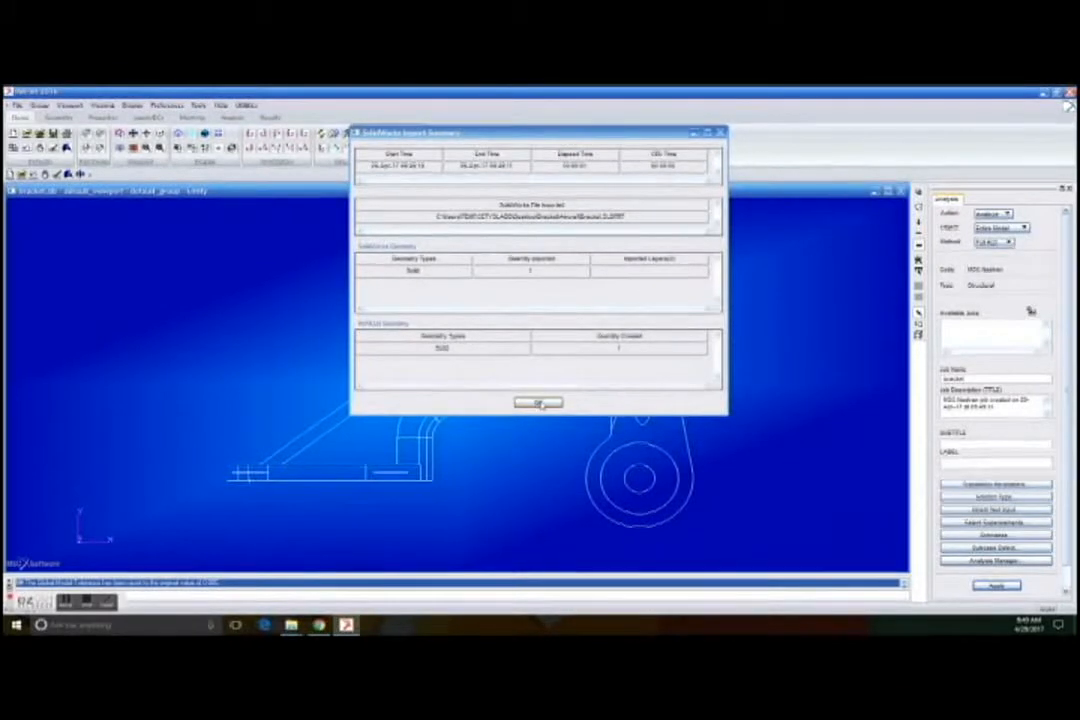
# Dismiss the import summary report to reveal the bracket geometry.
pyautogui.click(538, 404)
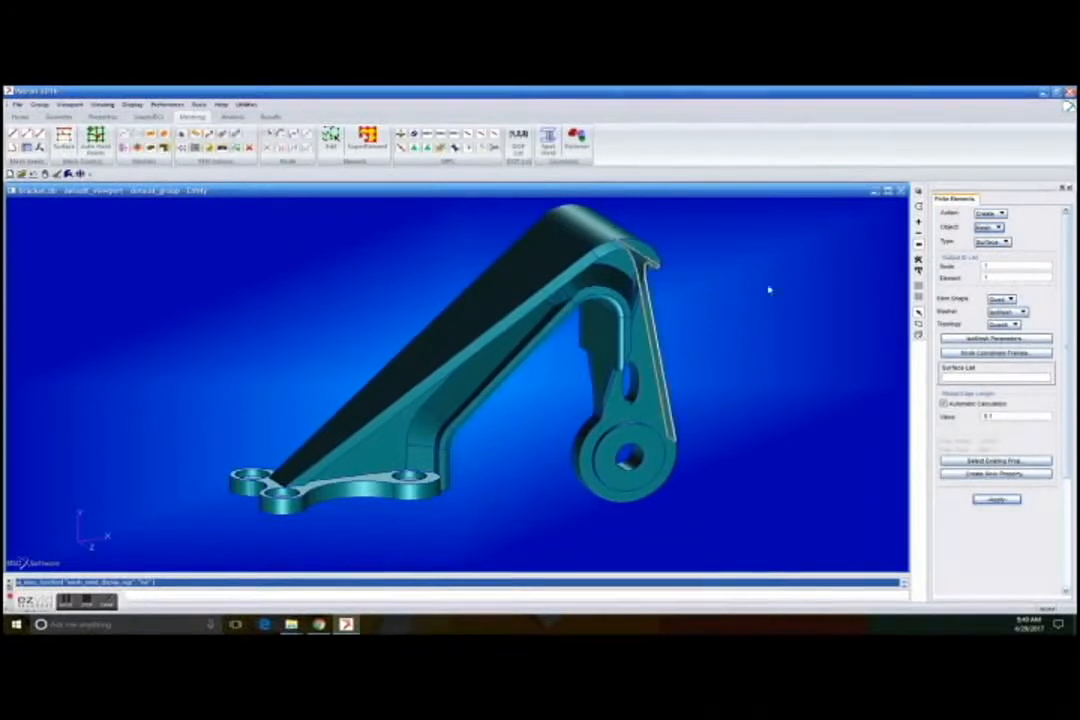
# Generate a TetMesh on Solid 1 of the bracket.
pyautogui.click(1000, 228)
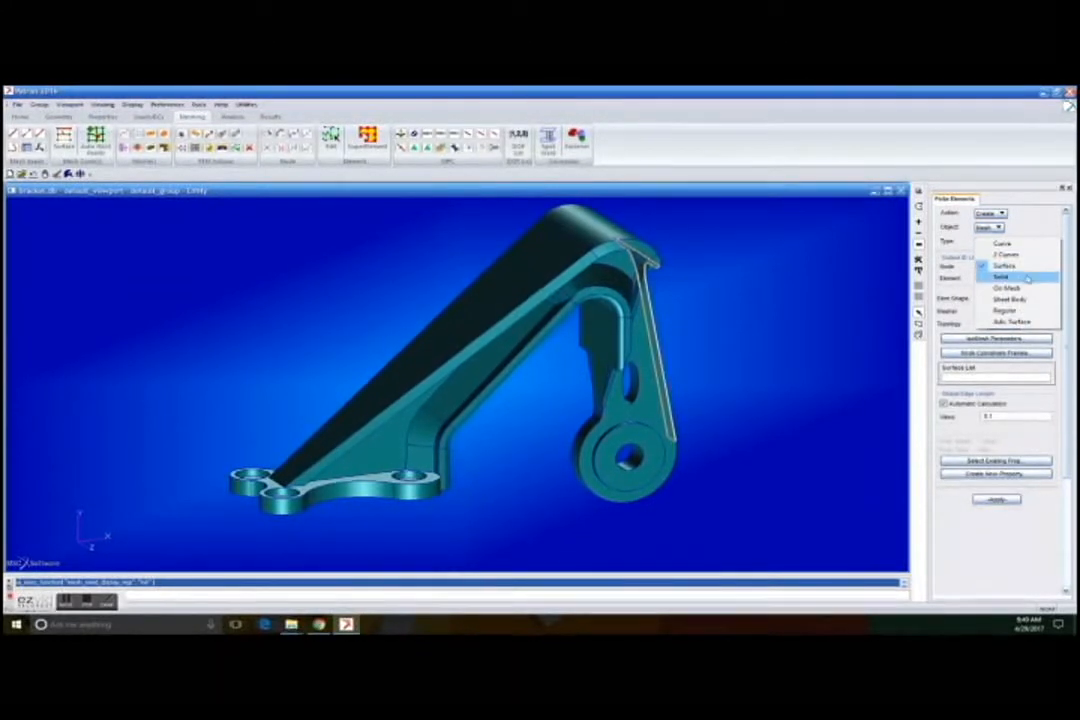
pyautogui.click(1000, 276)
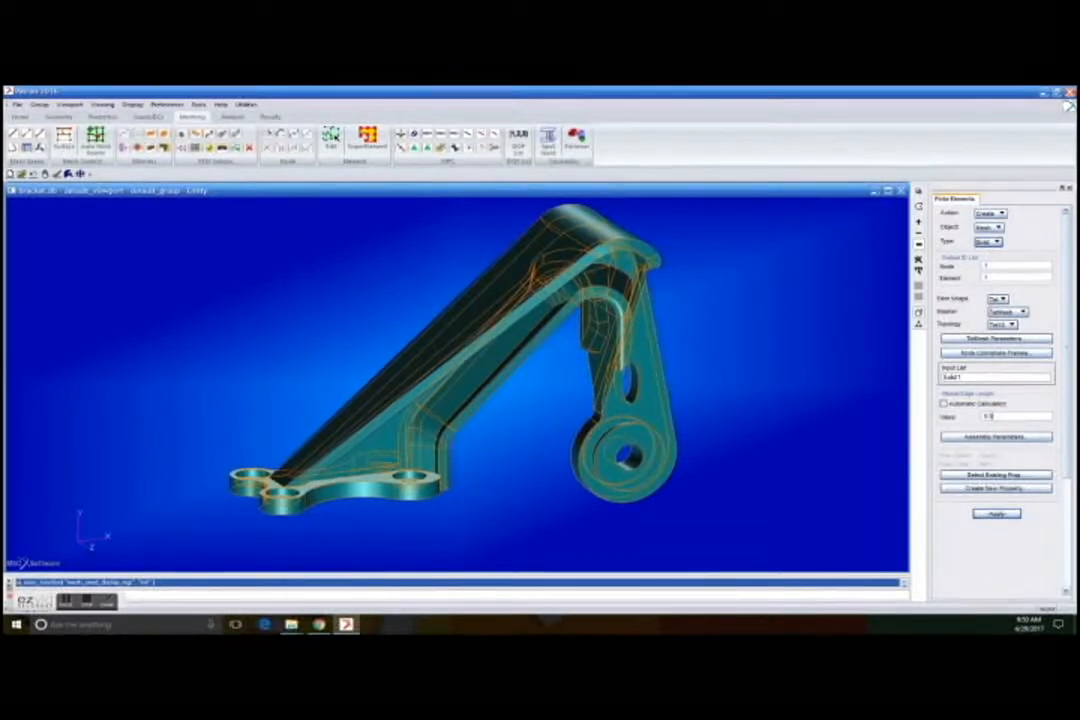
pyautogui.click(996, 512)
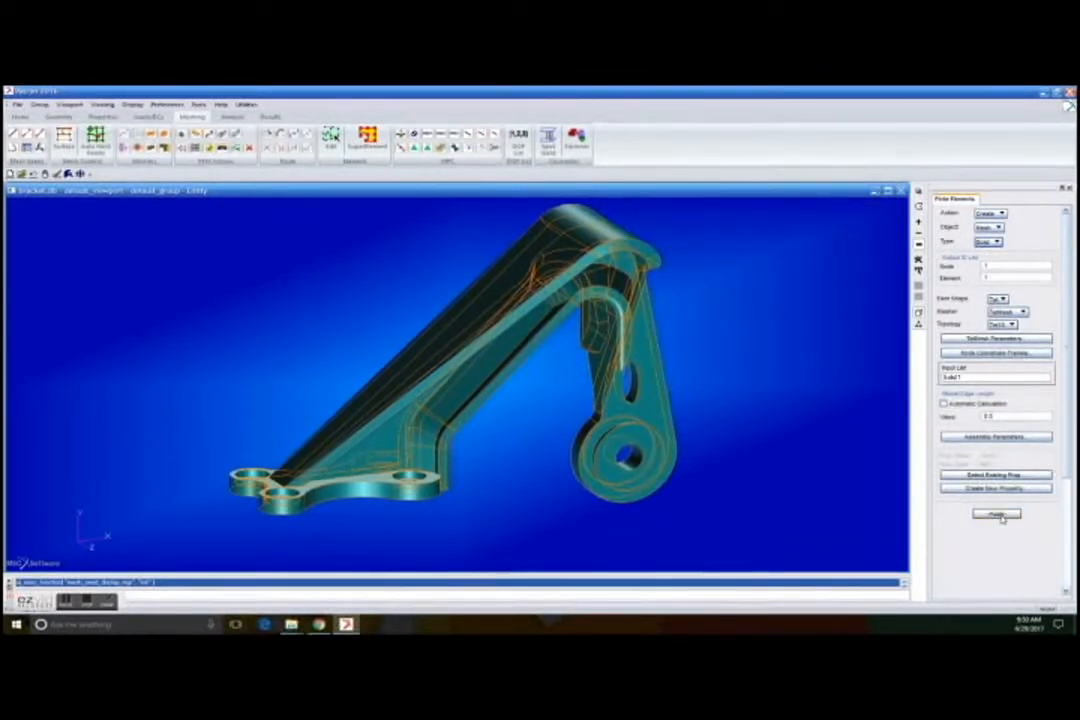
pyautogui.click(996, 512)
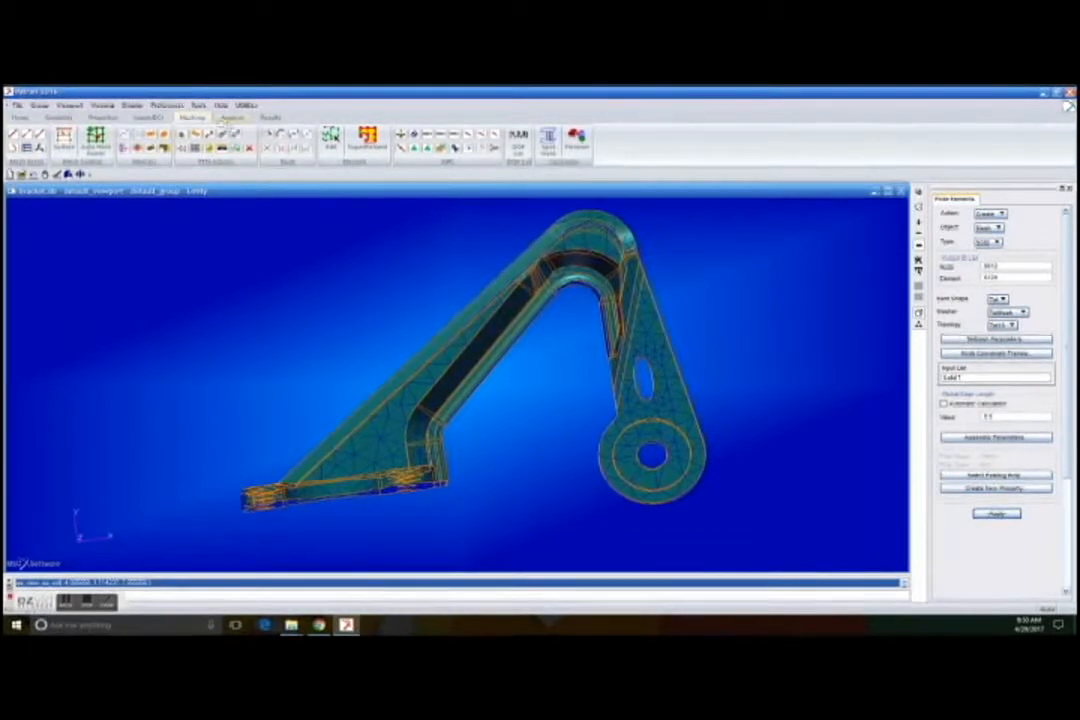
# Begin a nodal displacement set named 'fixed' and start picking its application region.
pyautogui.click(148, 116)
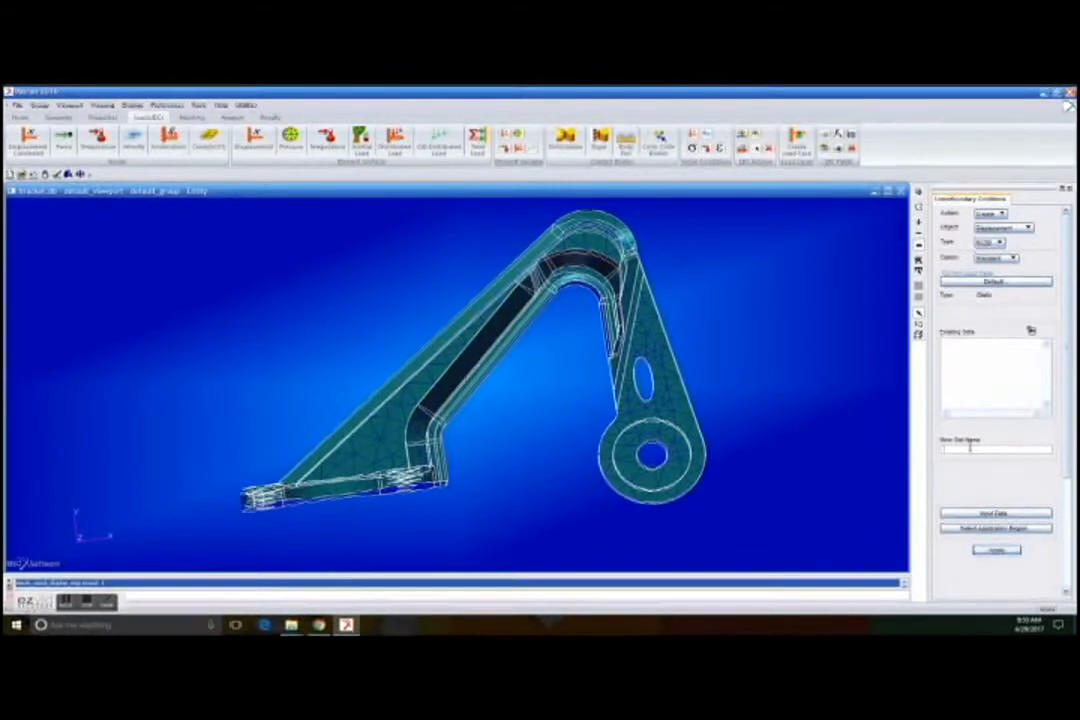
pyautogui.write('fixed')
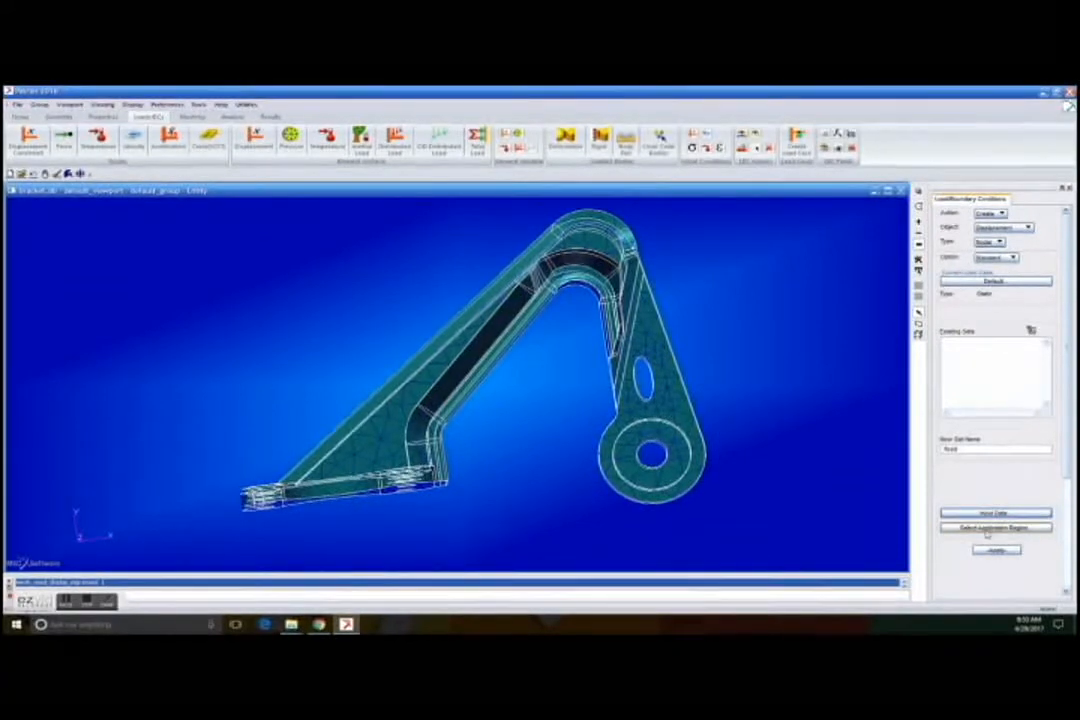
pyautogui.click(996, 528)
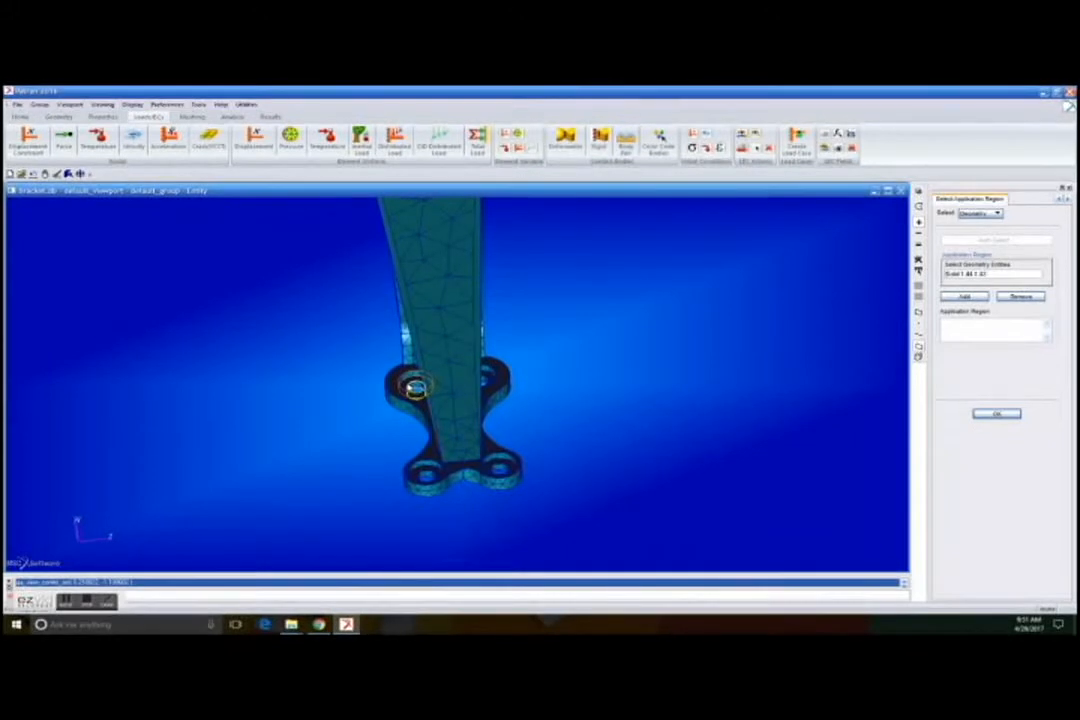
# Accept the picked base face as the fixed constraint's region.
pyautogui.click(488, 378)
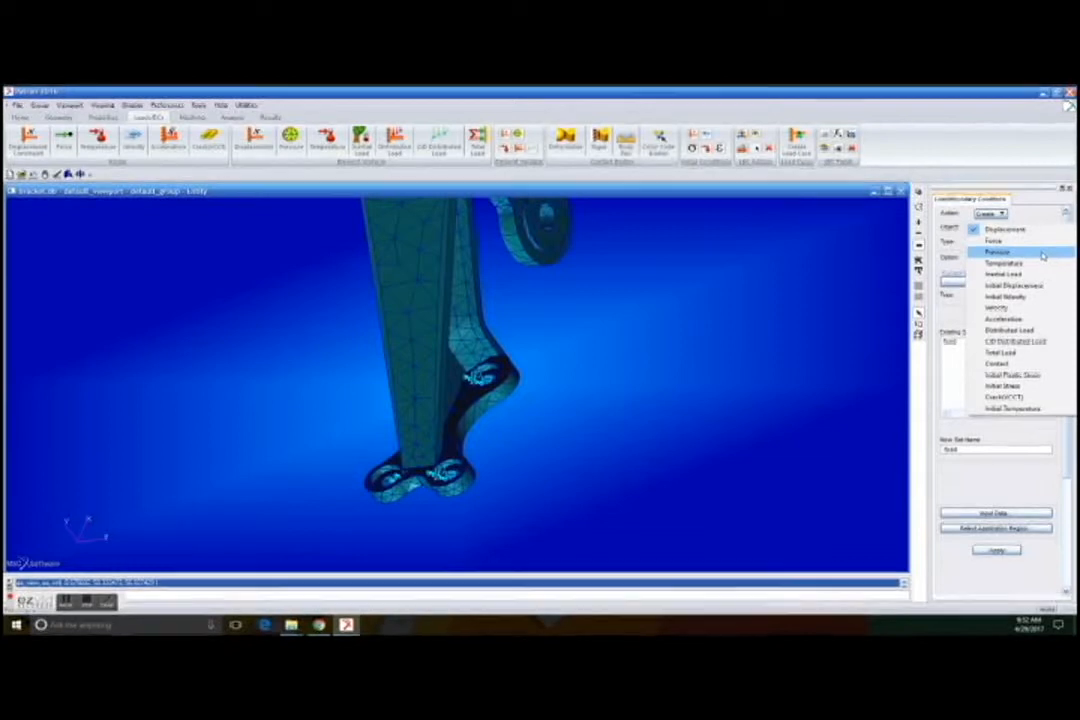
# Create a pressure load of 2800 on the bracket surface, dismissing the error and reapplying.
pyautogui.click(996, 252)
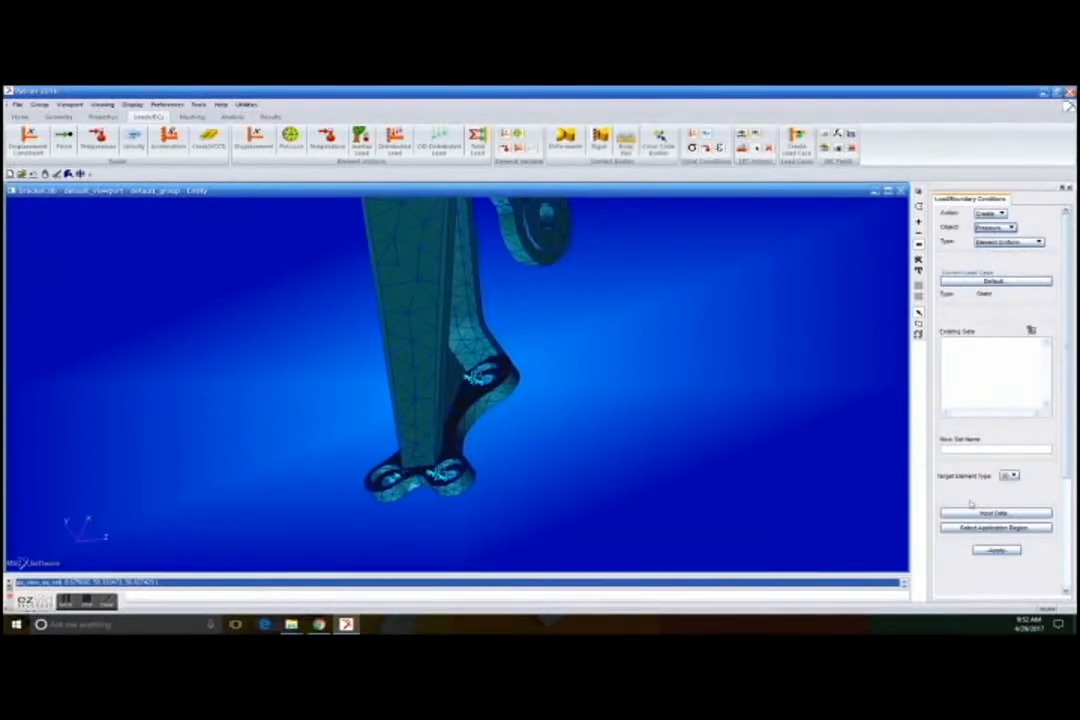
pyautogui.click(996, 512)
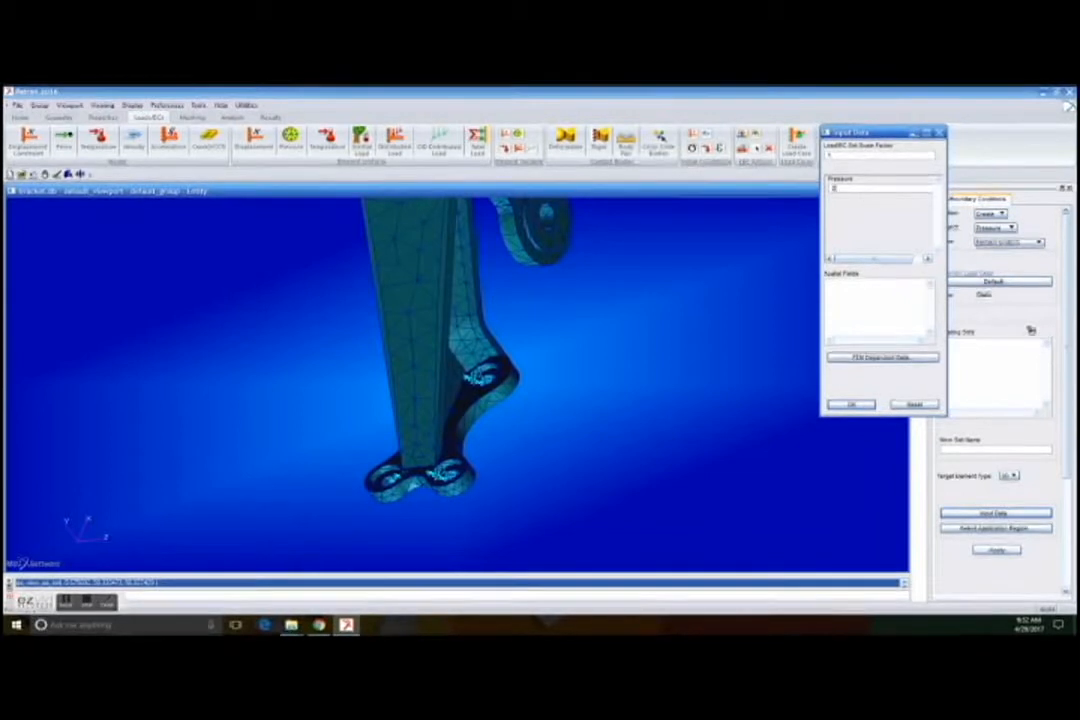
pyautogui.write('2800')
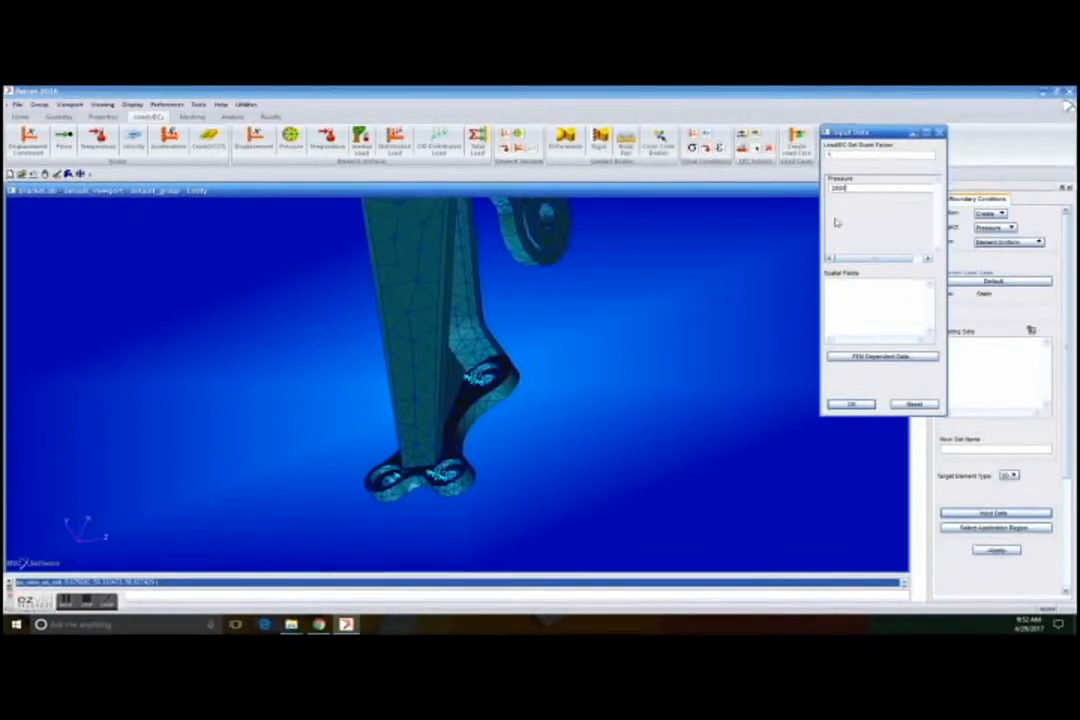
pyautogui.click(852, 404)
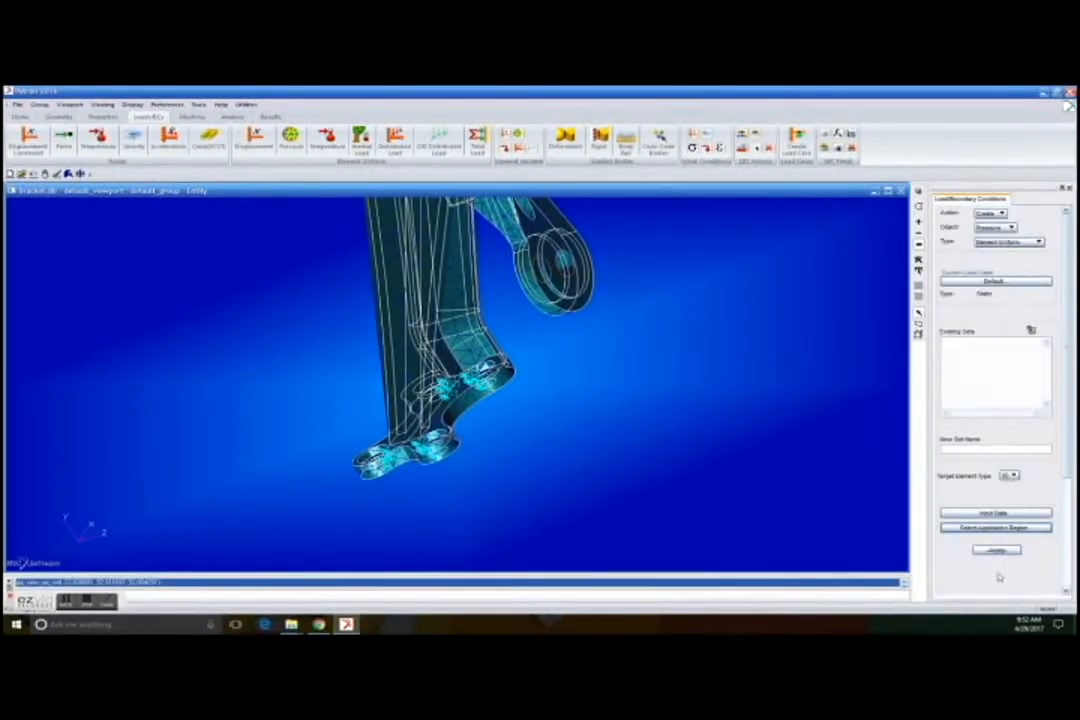
pyautogui.click(996, 548)
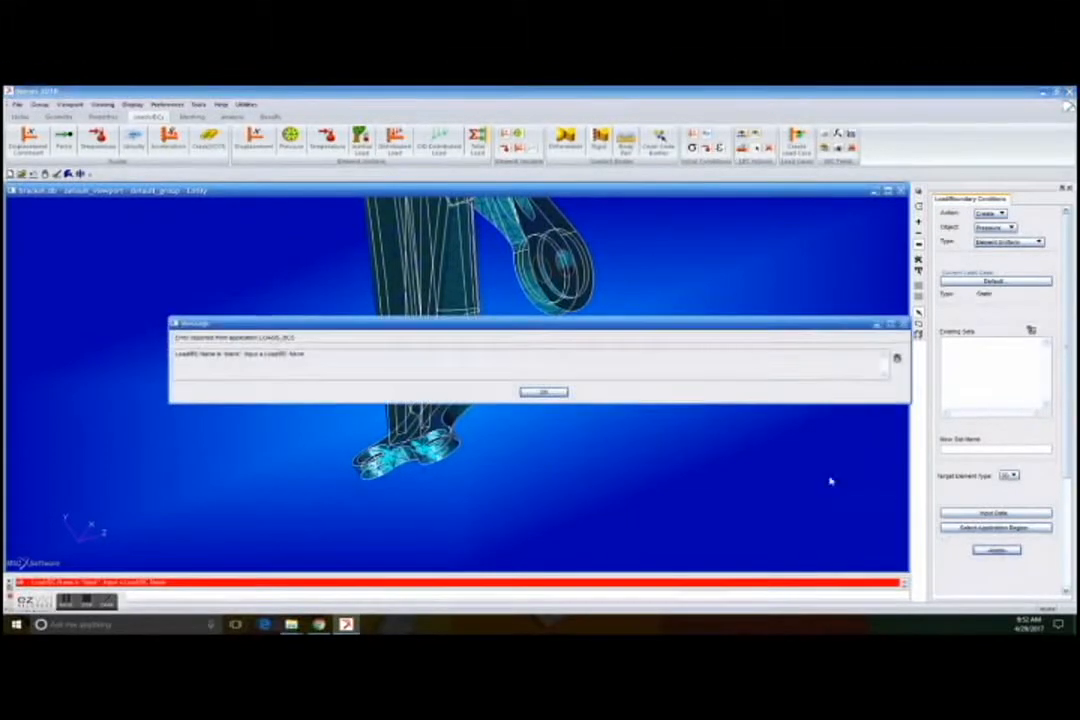
pyautogui.click(544, 390)
pyautogui.write('pressure')
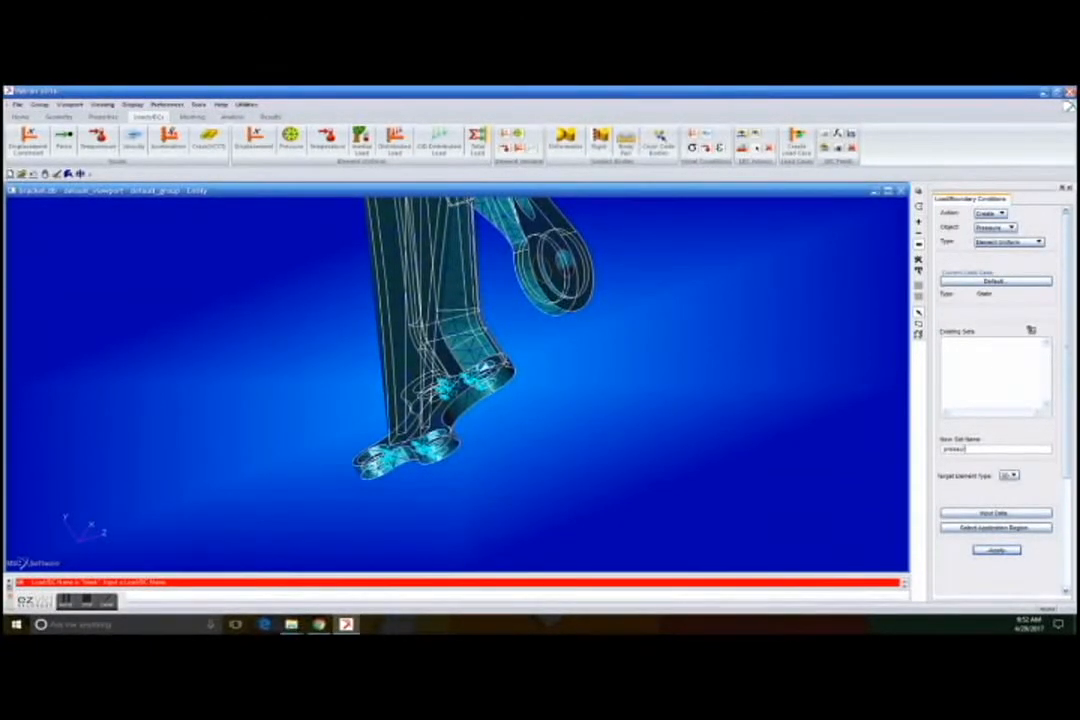
pyautogui.click(996, 548)
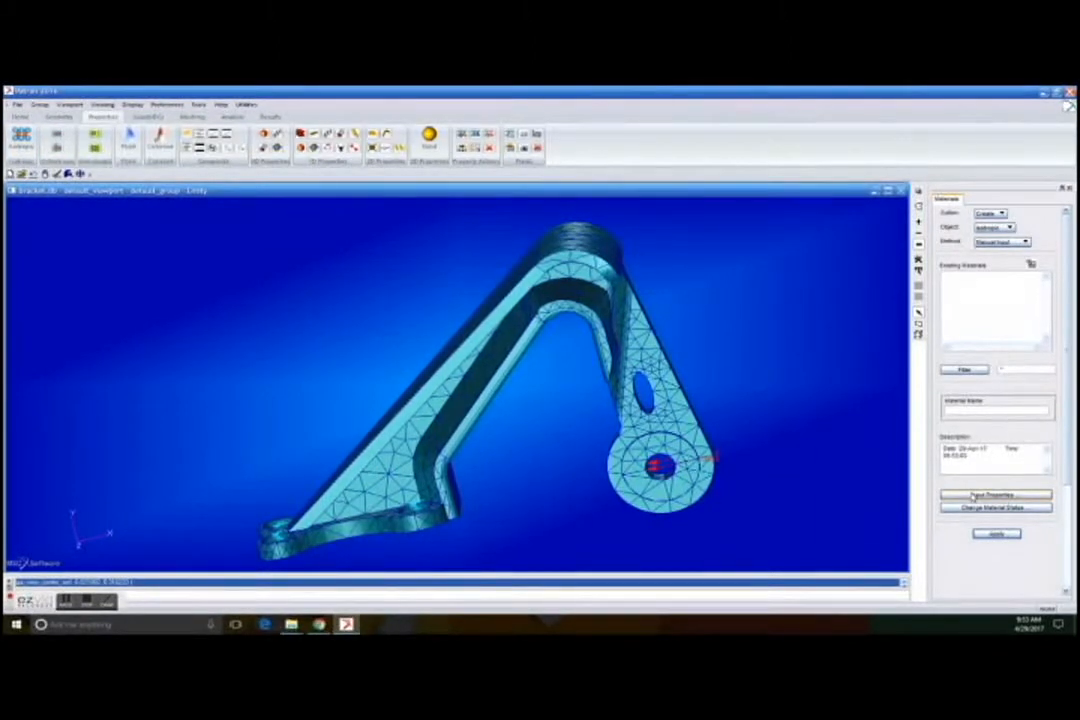
# Define an isotropic material named steel with elastic modulus 30E6 and Poisson's ratio.
pyautogui.click(996, 496)
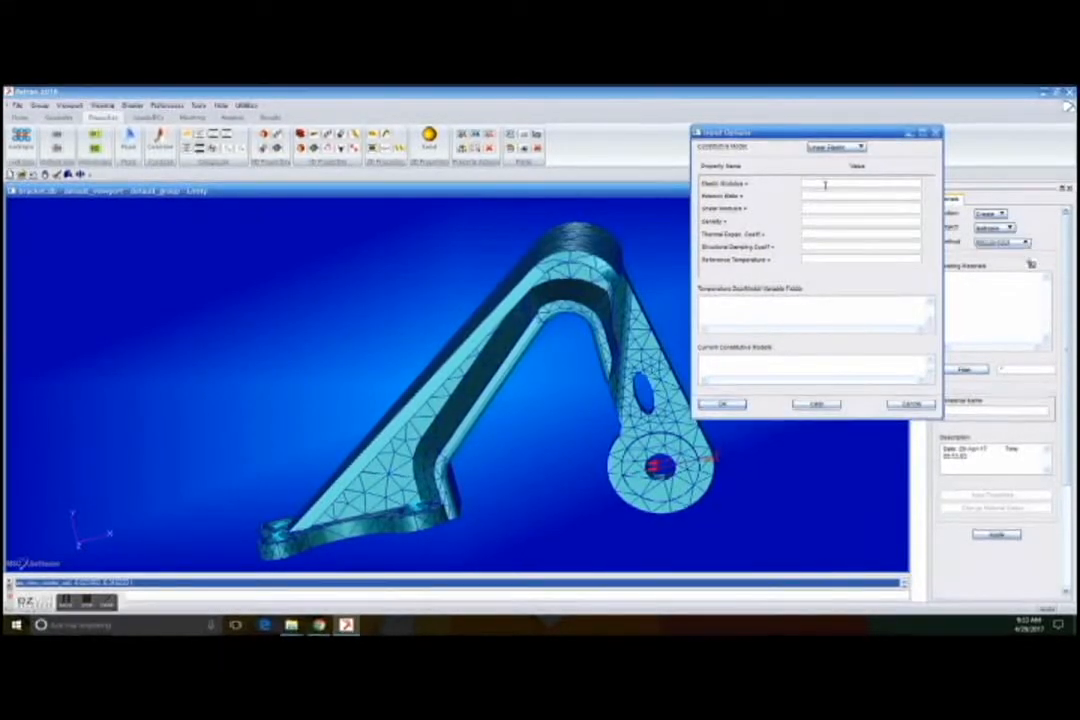
pyautogui.write('30E6')
pyautogui.write('0.3')
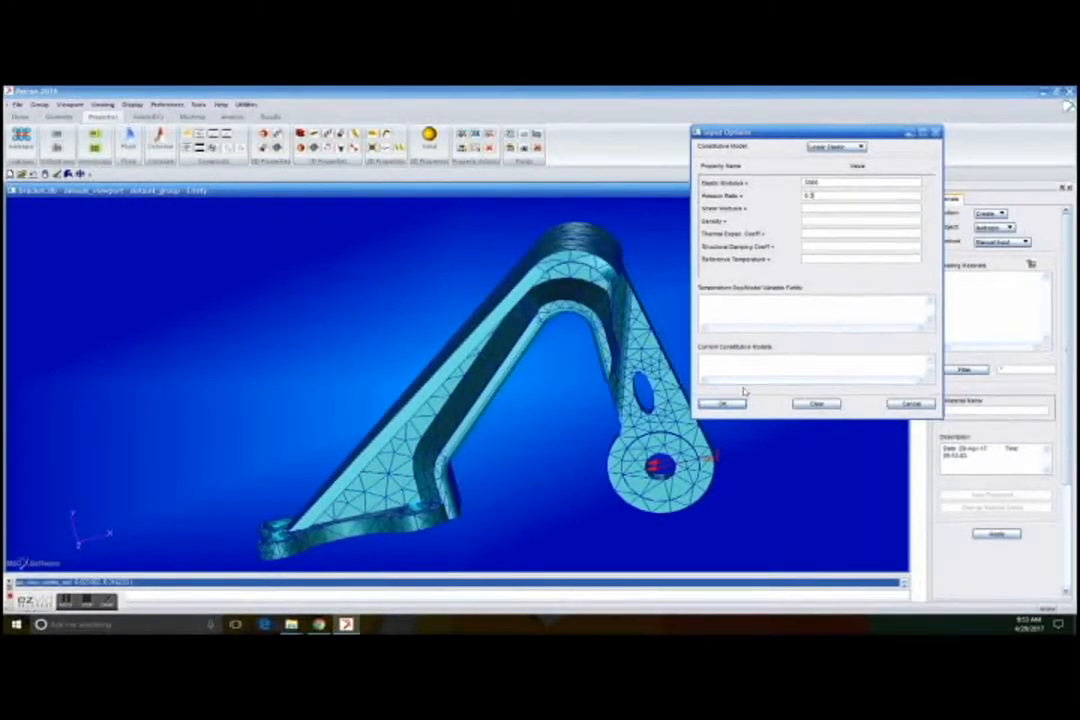
pyautogui.click(722, 404)
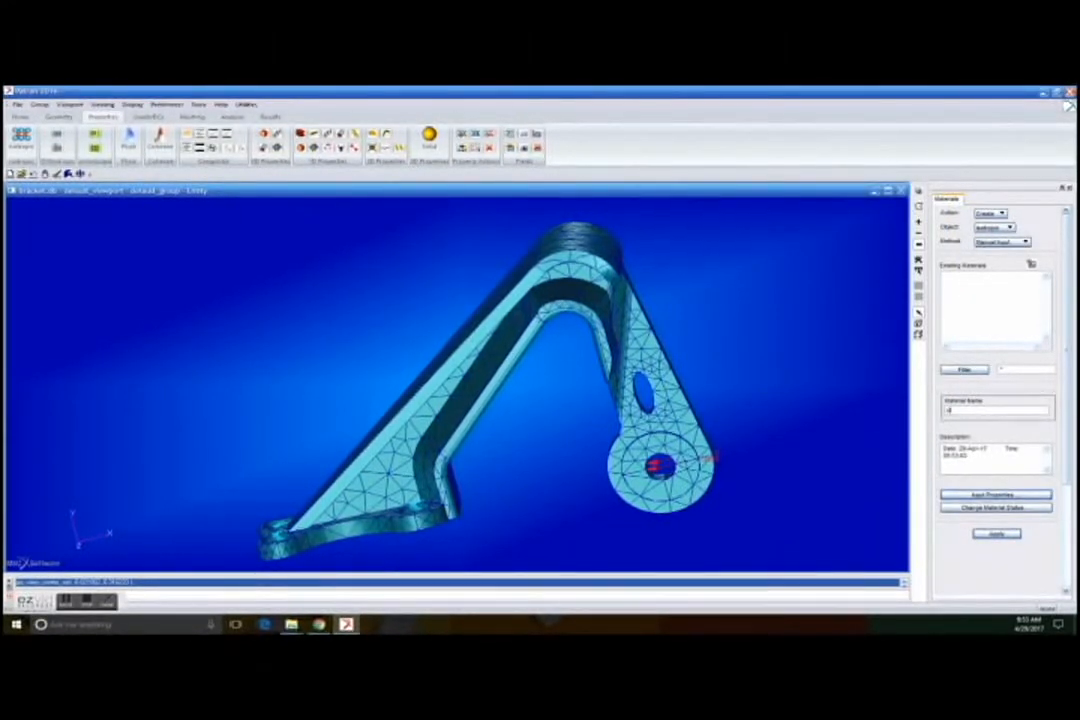
pyautogui.click(996, 534)
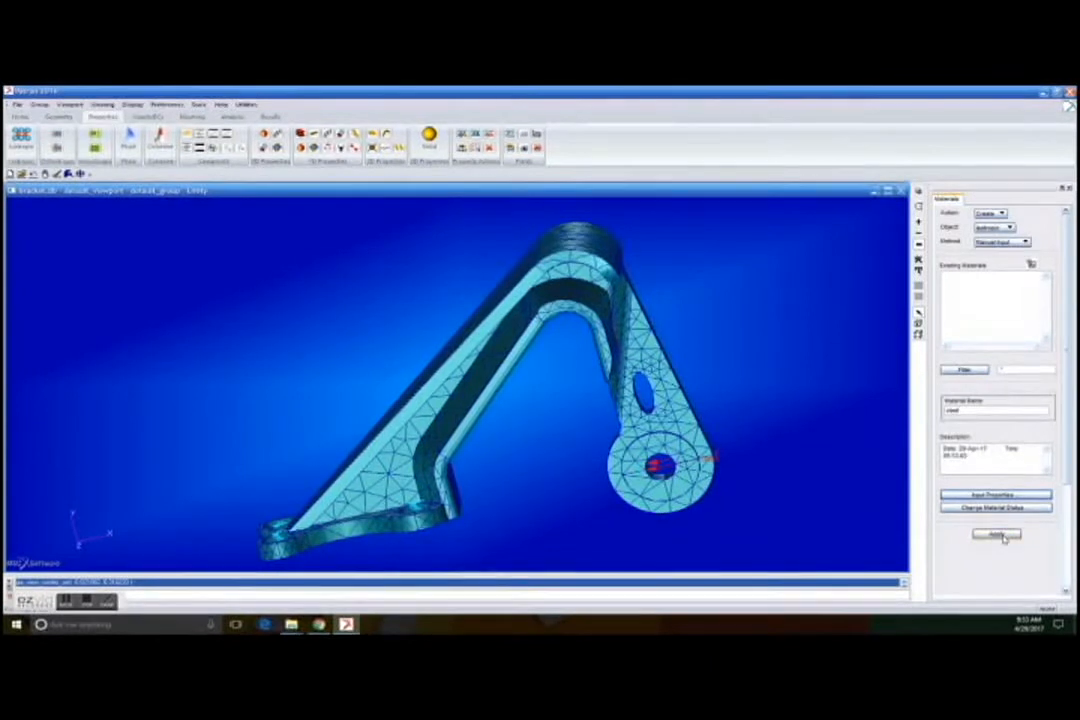
pyautogui.click(996, 534)
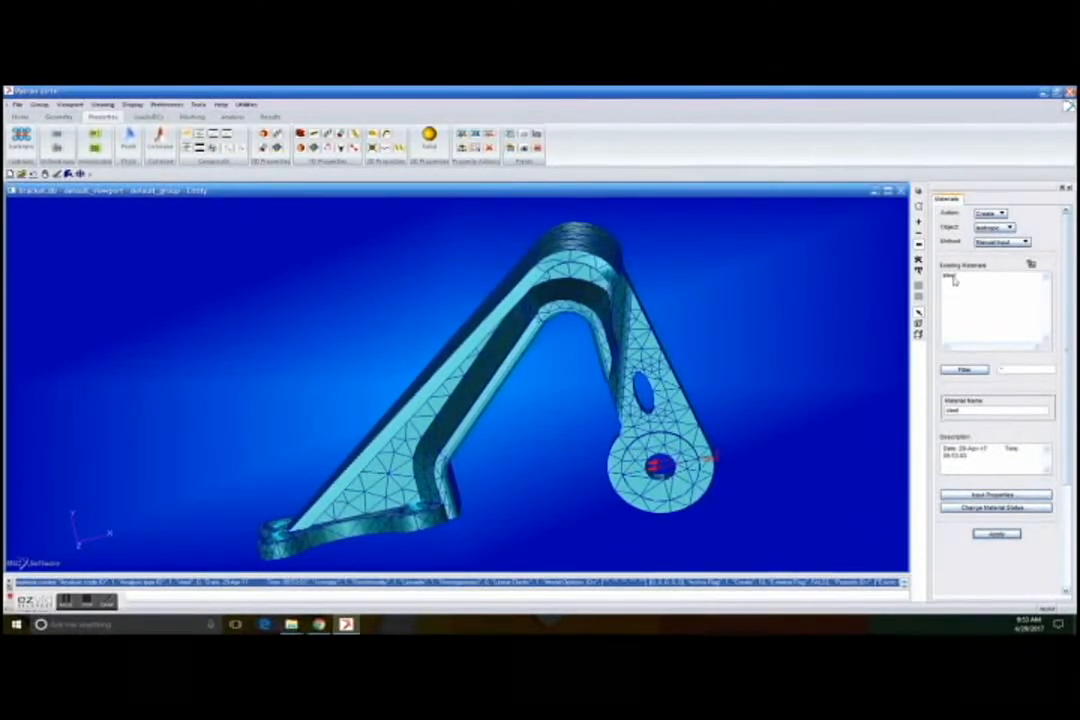
pyautogui.moveTo(748, 280)
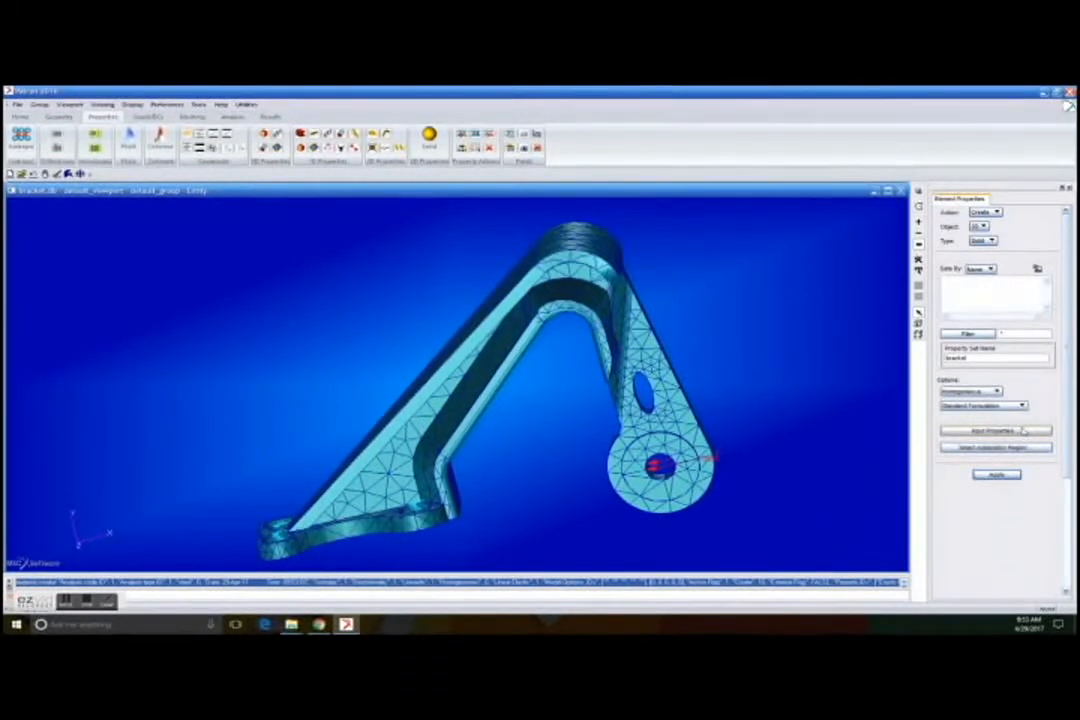
# Create a 3D solid property set using steel on the bracket elements.
pyautogui.click(996, 432)
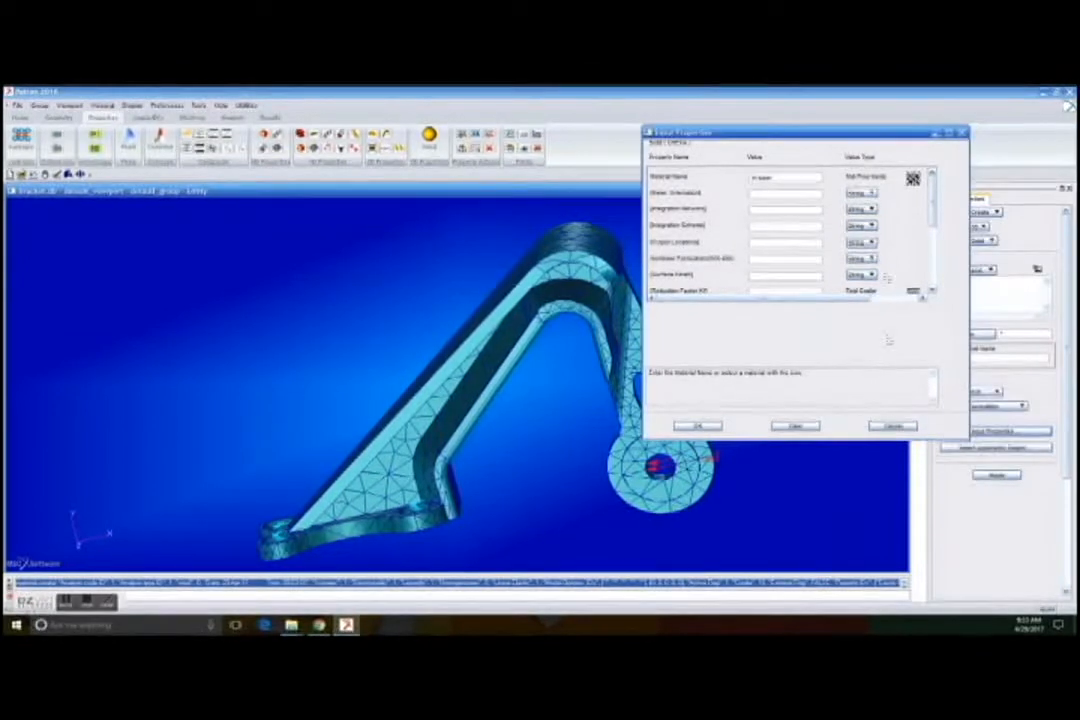
pyautogui.click(696, 424)
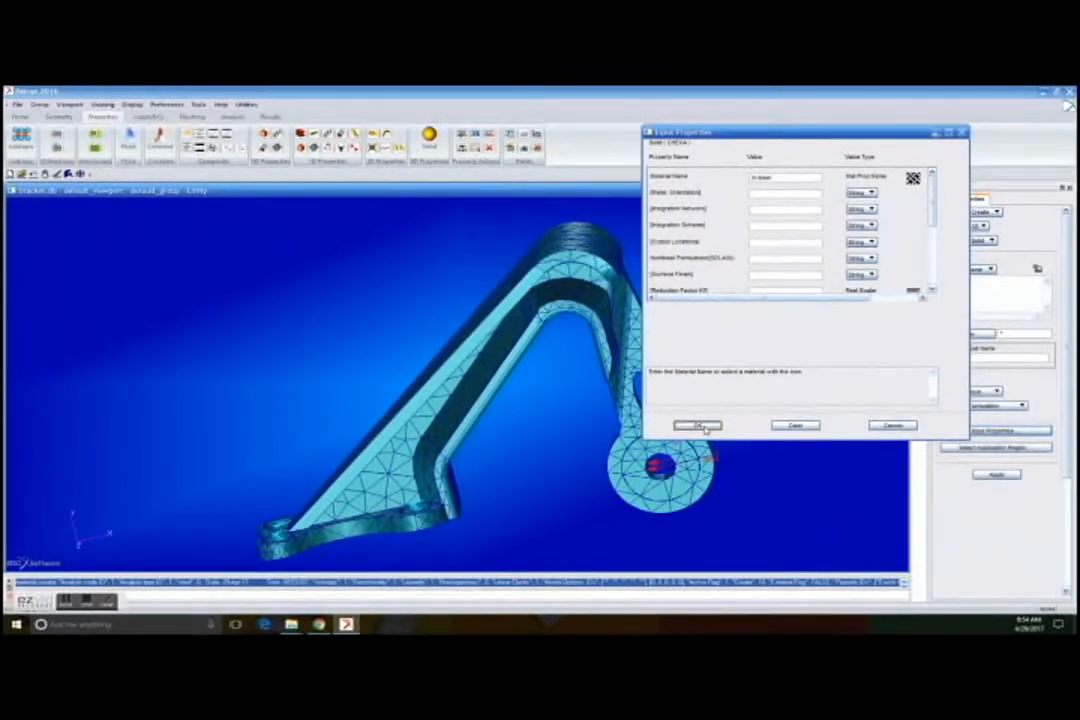
pyautogui.click(696, 424)
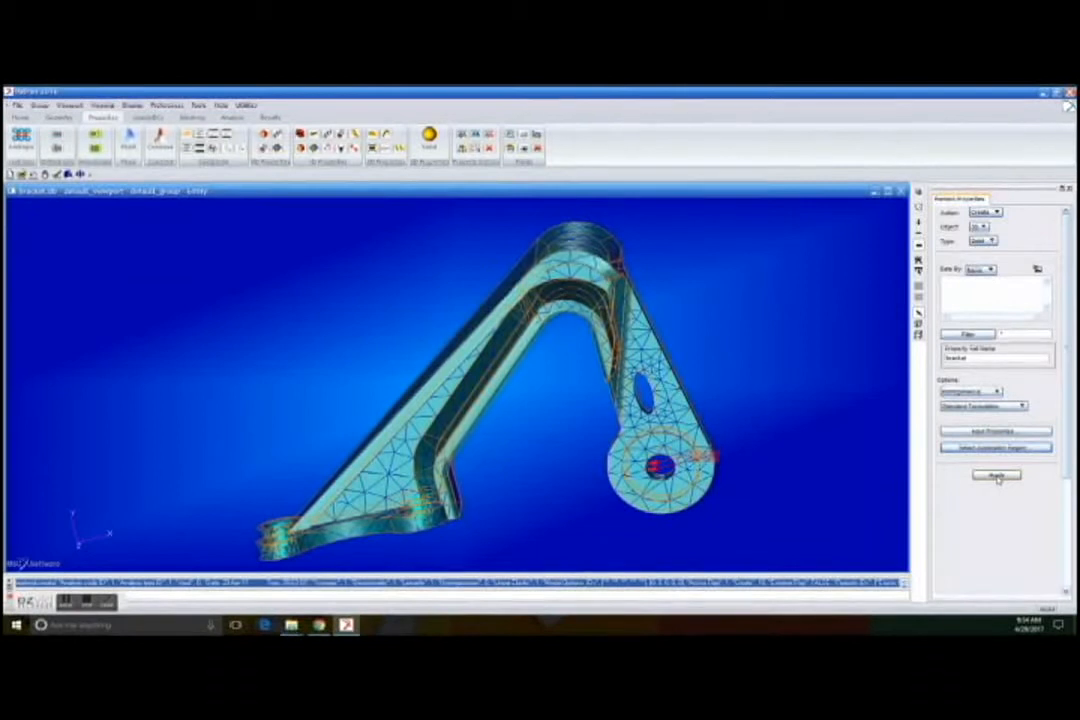
pyautogui.click(996, 474)
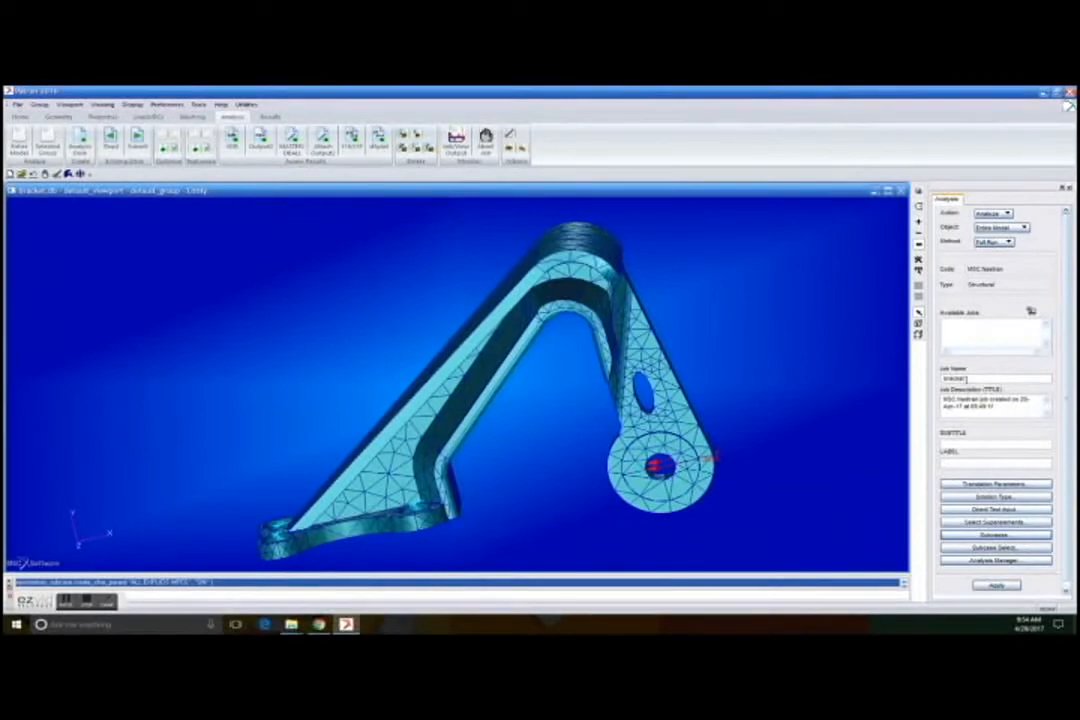
# Submit a full-run analysis of the entire model to Nastran.
pyautogui.click(996, 584)
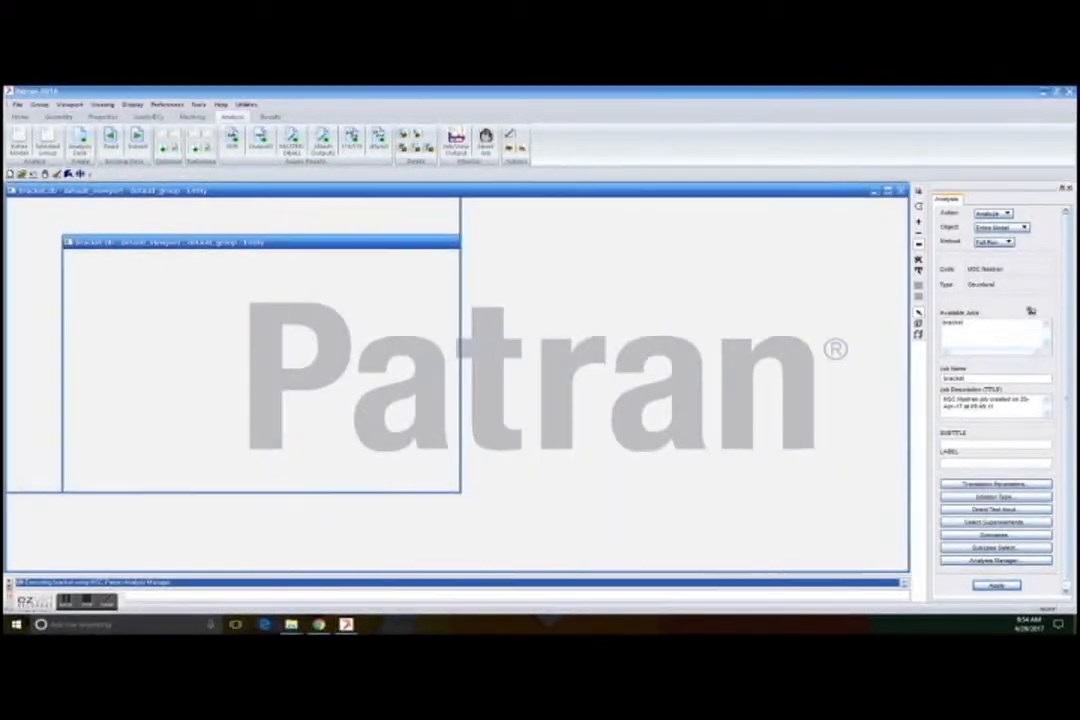
pyautogui.moveTo(240, 410)
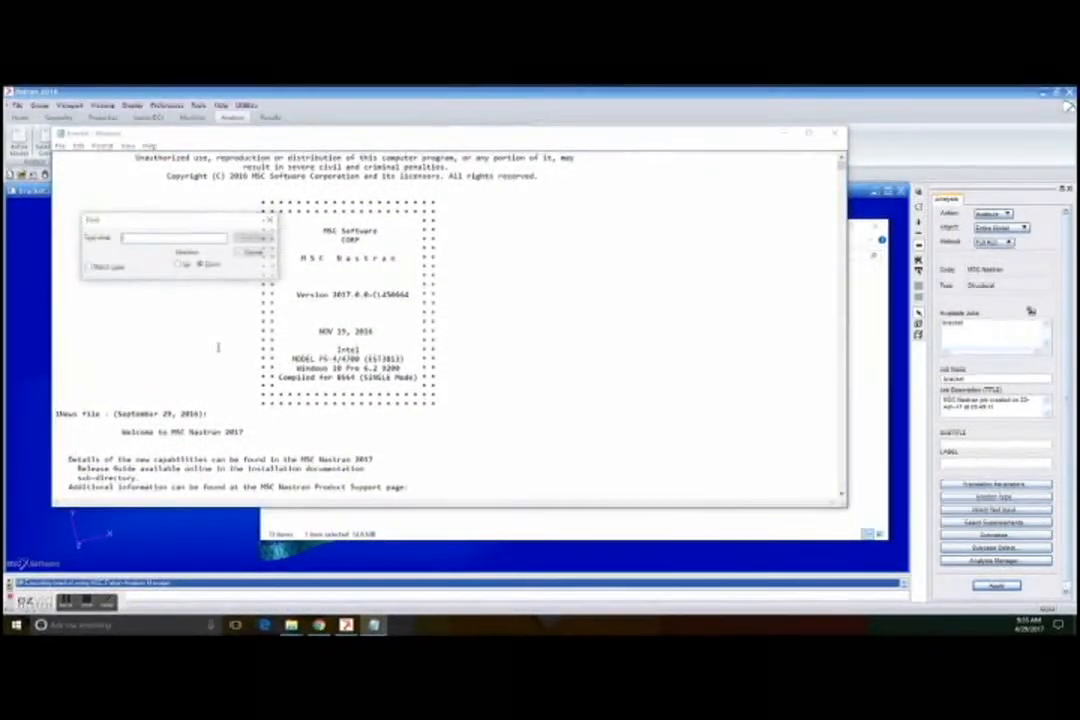
# Search the Nastran output log for a fatal message, find none, and close the log.
pyautogui.write('d')
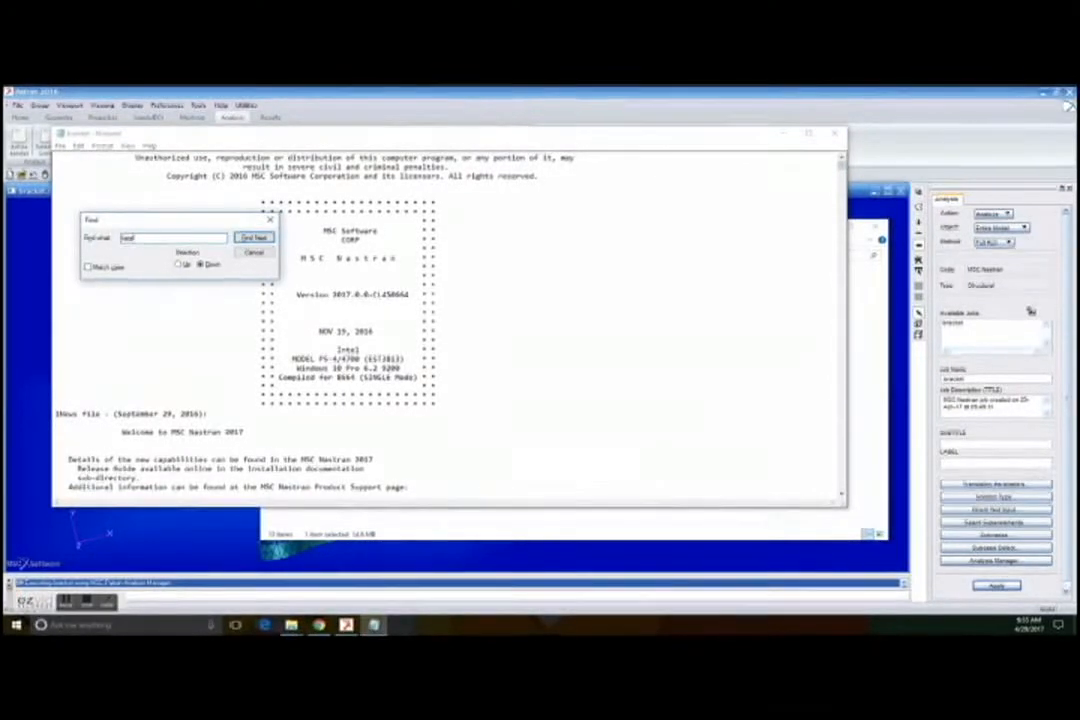
pyautogui.click(254, 236)
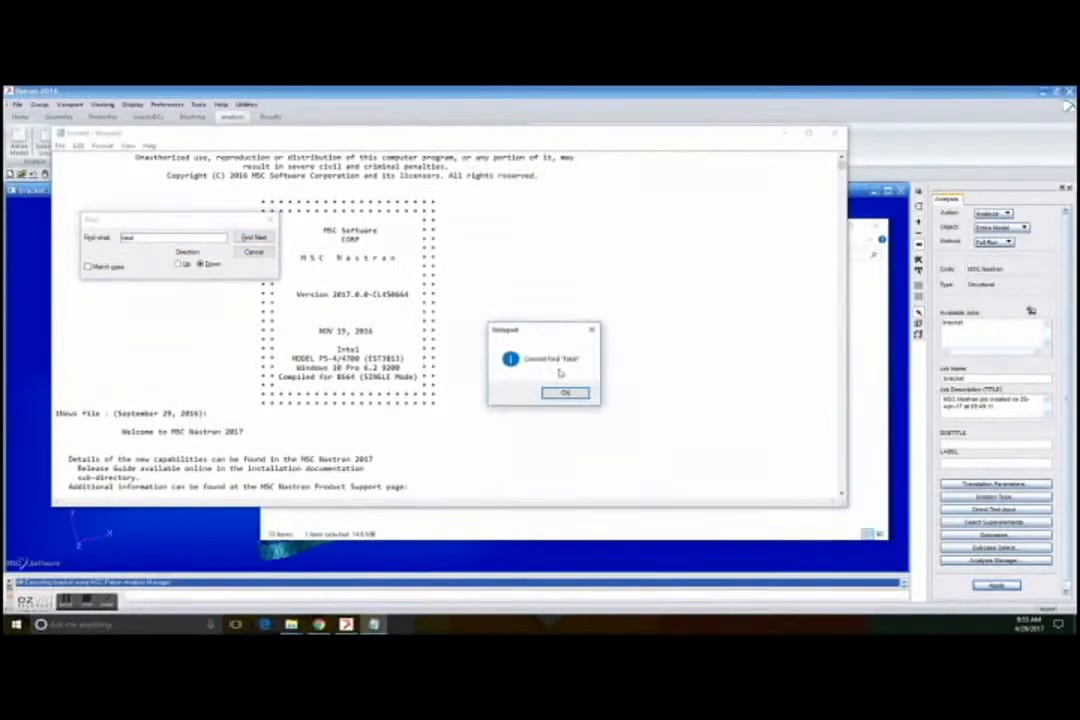
pyautogui.click(564, 392)
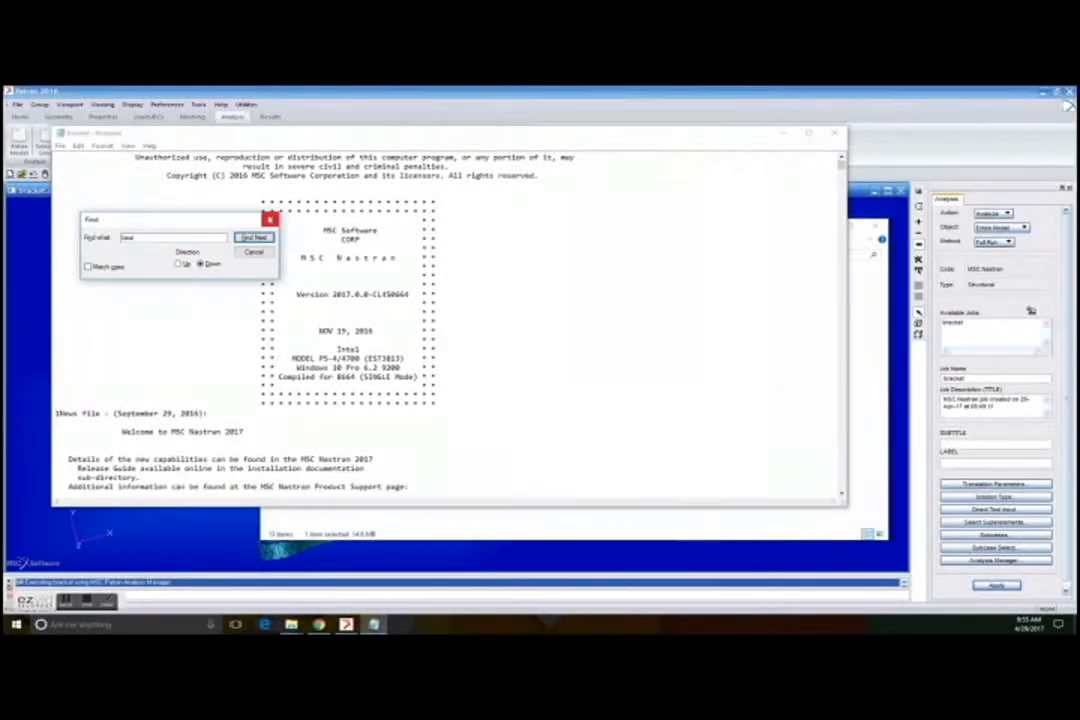
pyautogui.click(270, 218)
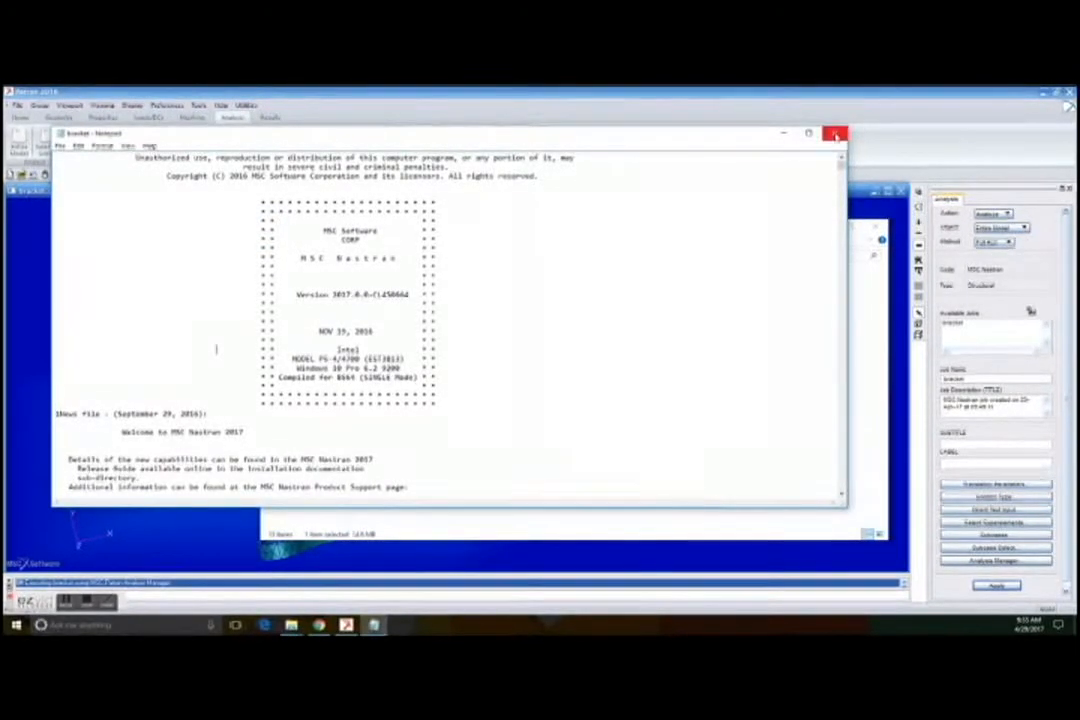
pyautogui.click(836, 132)
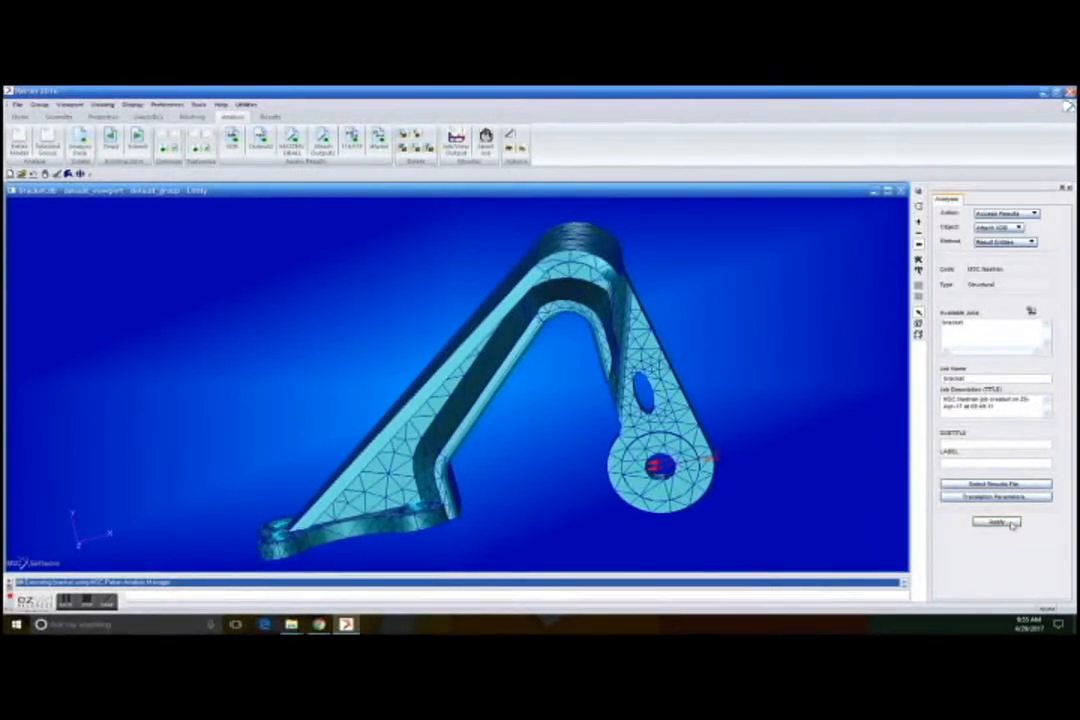
# Attach the XDB results and plot a translational displacement fringe via Quick Plot.
pyautogui.click(996, 520)
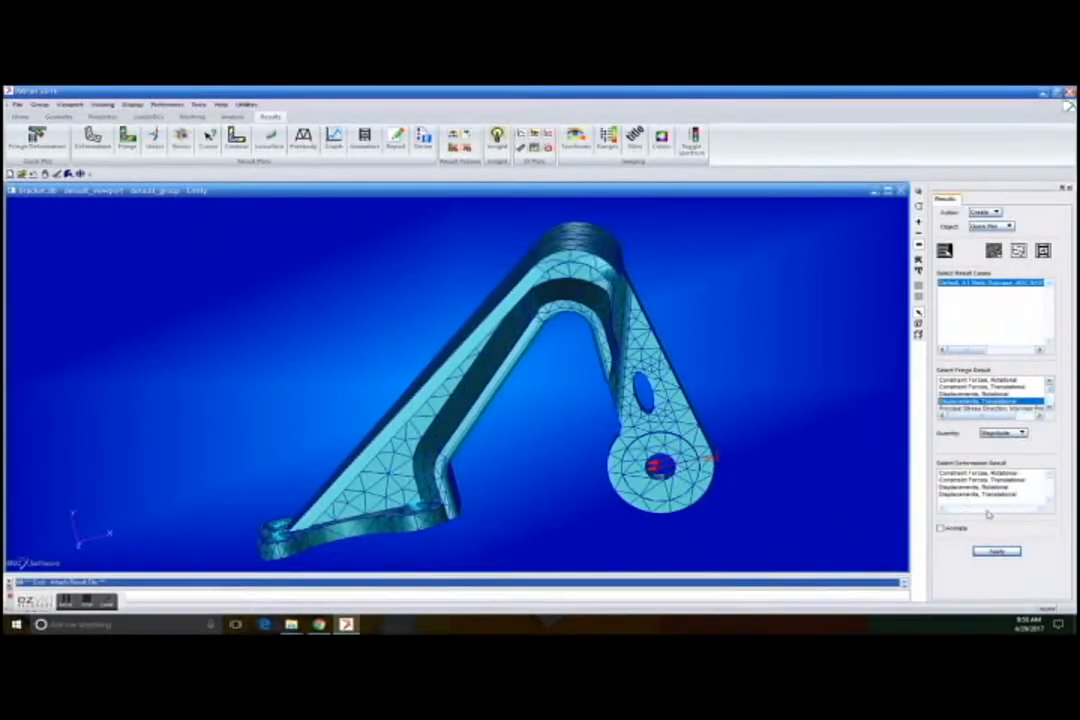
pyautogui.click(996, 552)
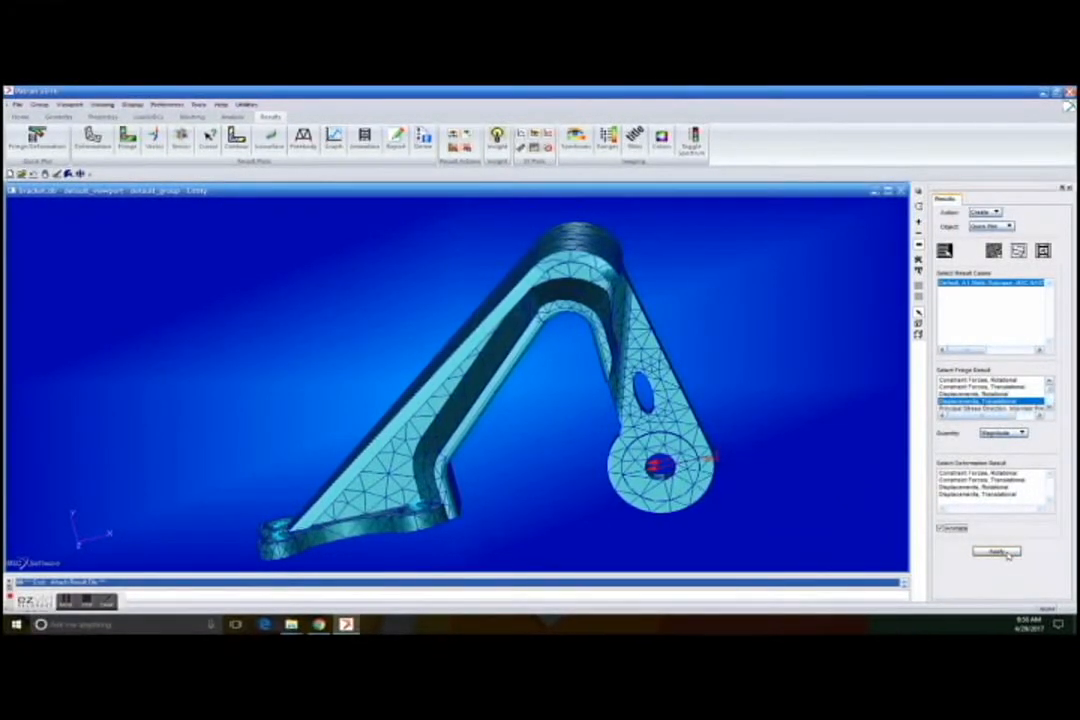
pyautogui.click(994, 552)
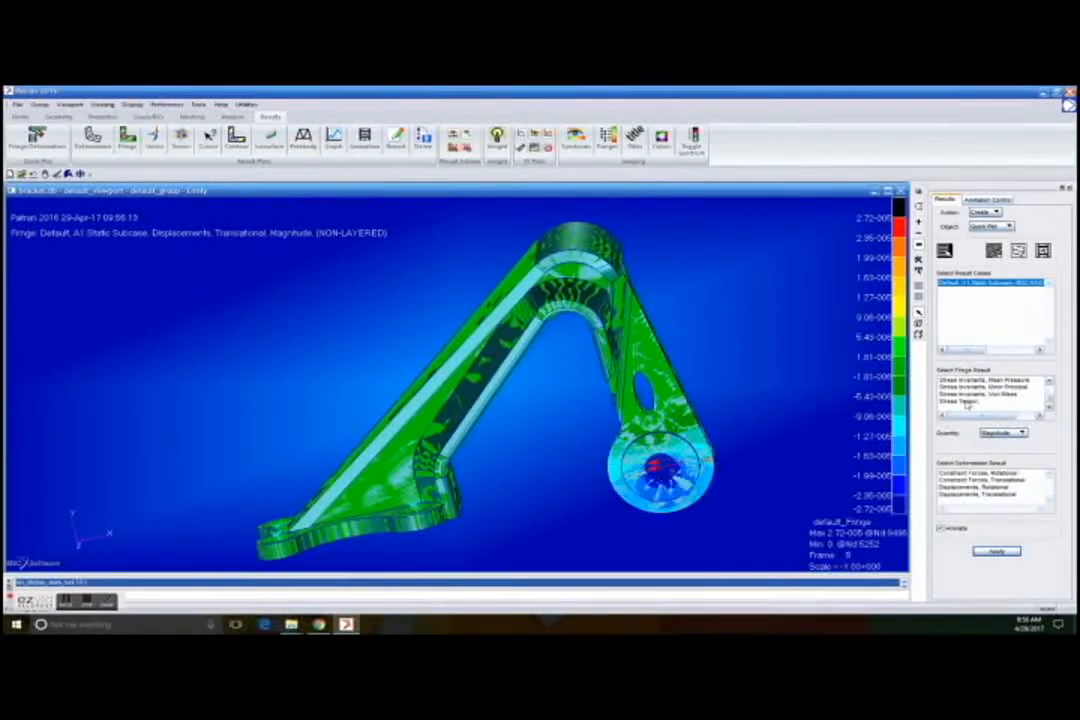
# Plot the Stress Tensor von Mises fringe on the deformed bracket via Quick Plot.
pyautogui.click(1020, 432)
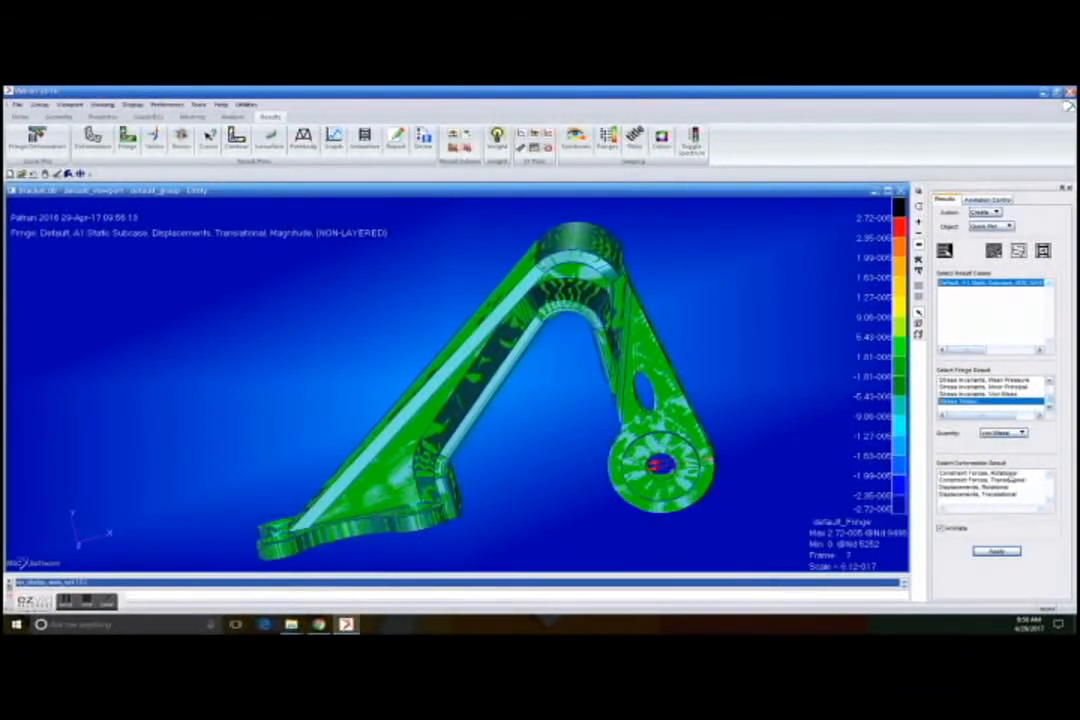
pyautogui.click(990, 496)
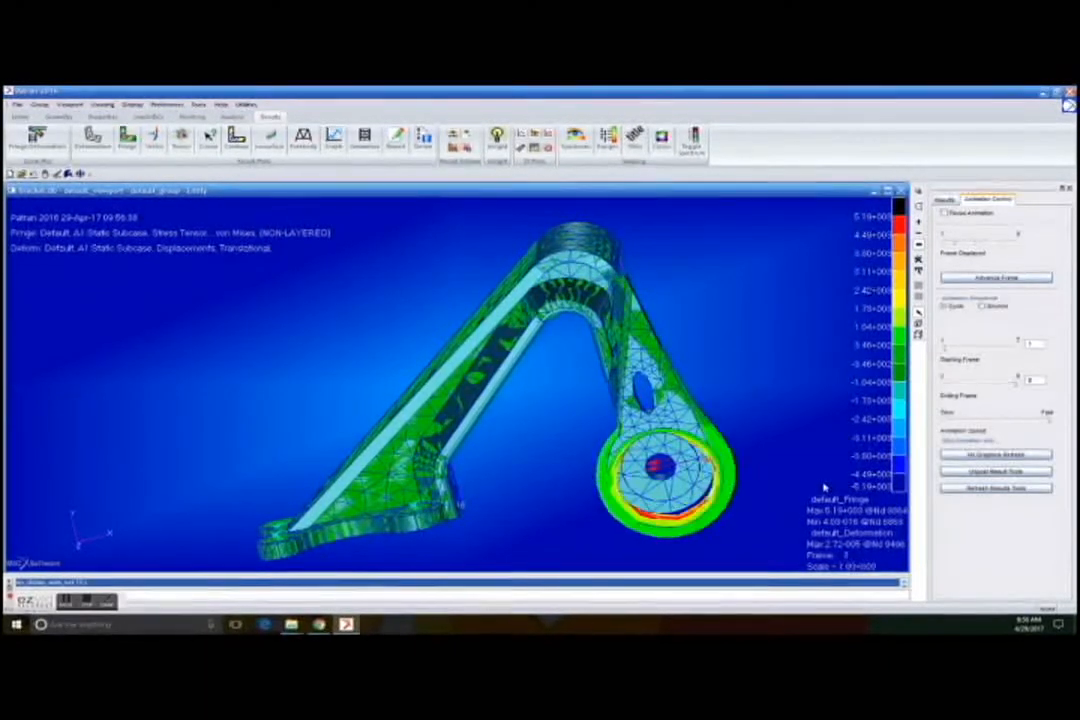
# Play the von Mises fringe and deformation animation from Animation Control.
pyautogui.click(996, 276)
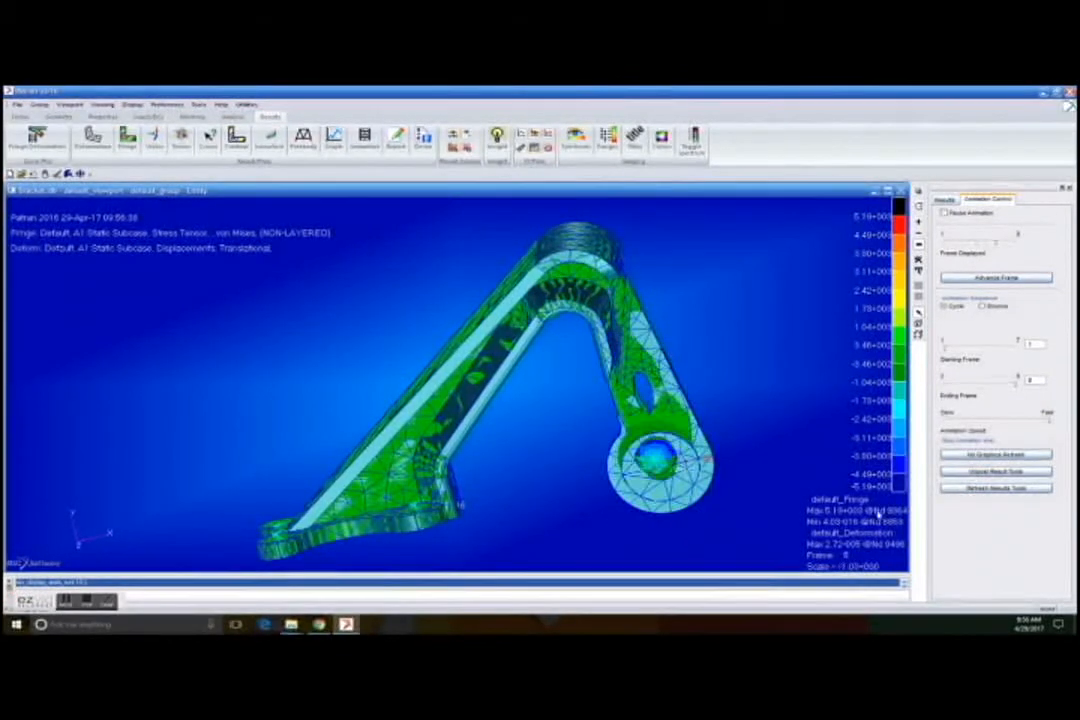
pyautogui.click(996, 276)
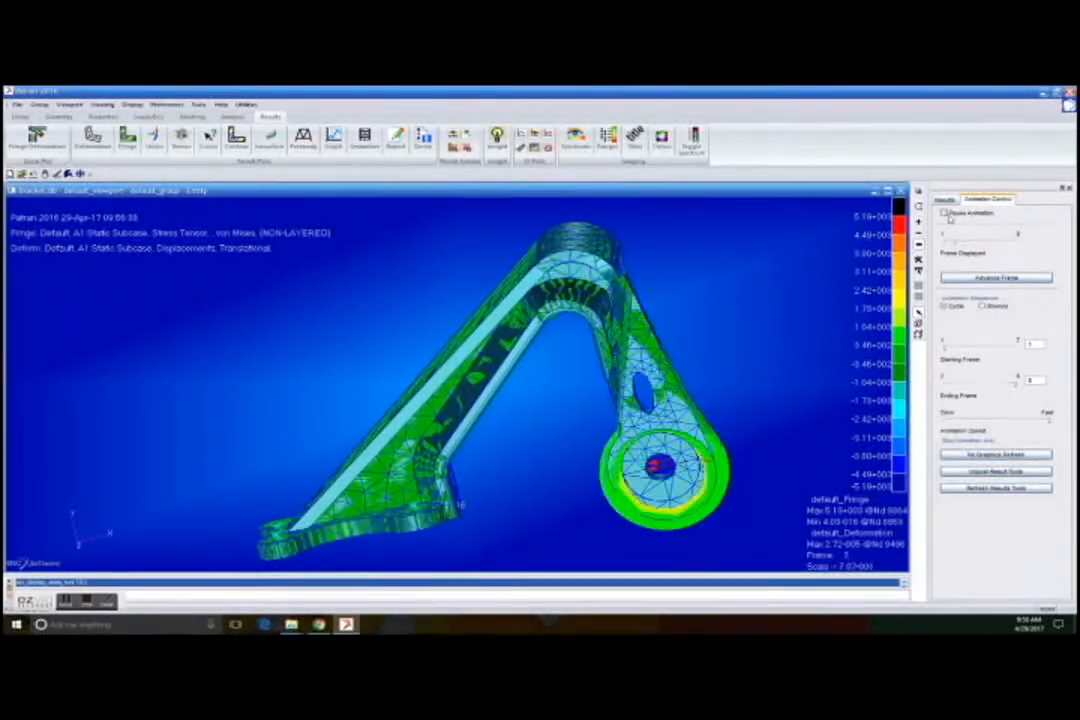